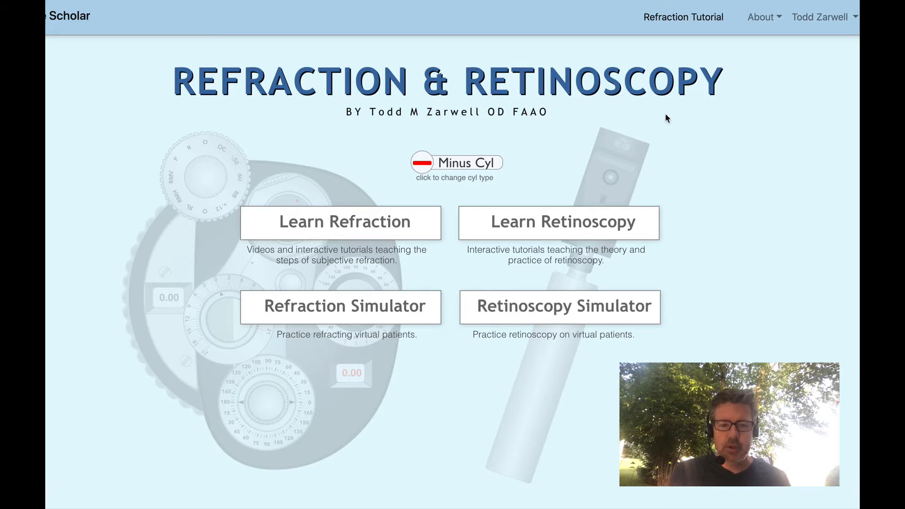
mouse_move(385, 322)
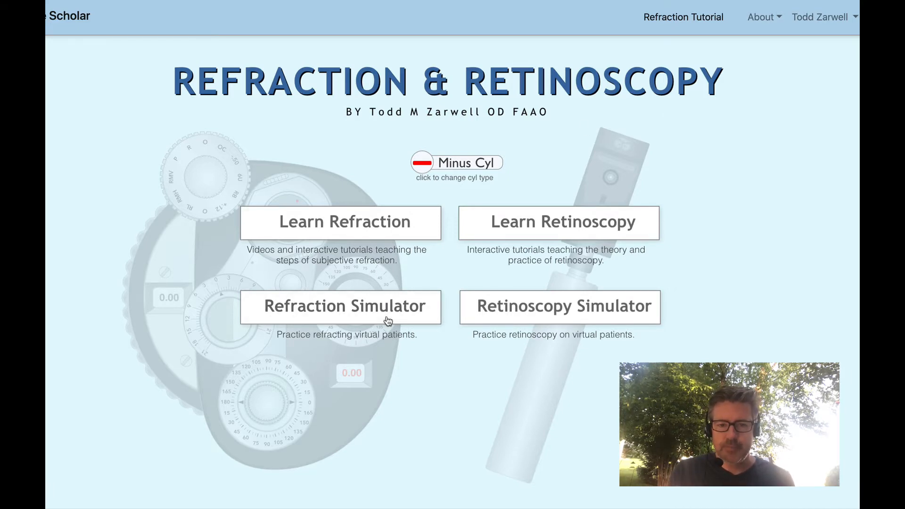
Open the Refraction Simulator from the main menu
click(344, 306)
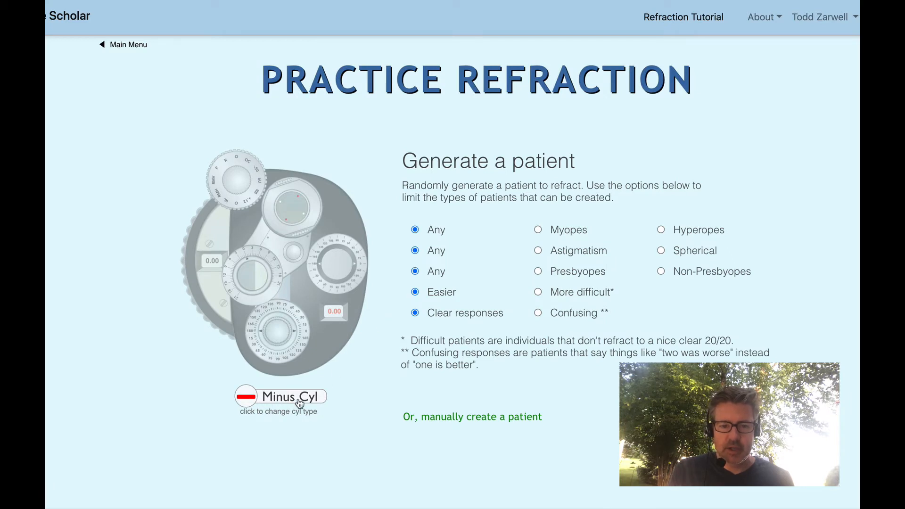
Switch cylinder notation from Minus Cyl to Plus Cyl for the new patient
click(280, 396)
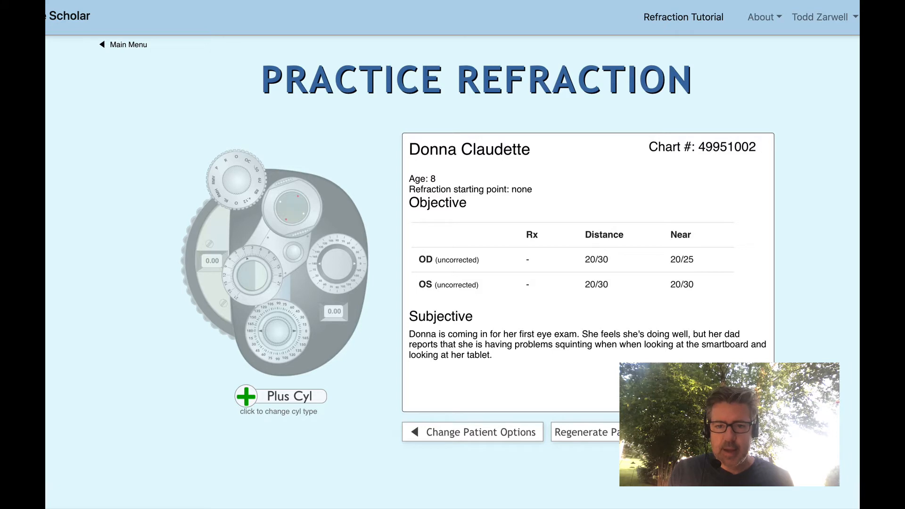
mouse_move(639, 357)
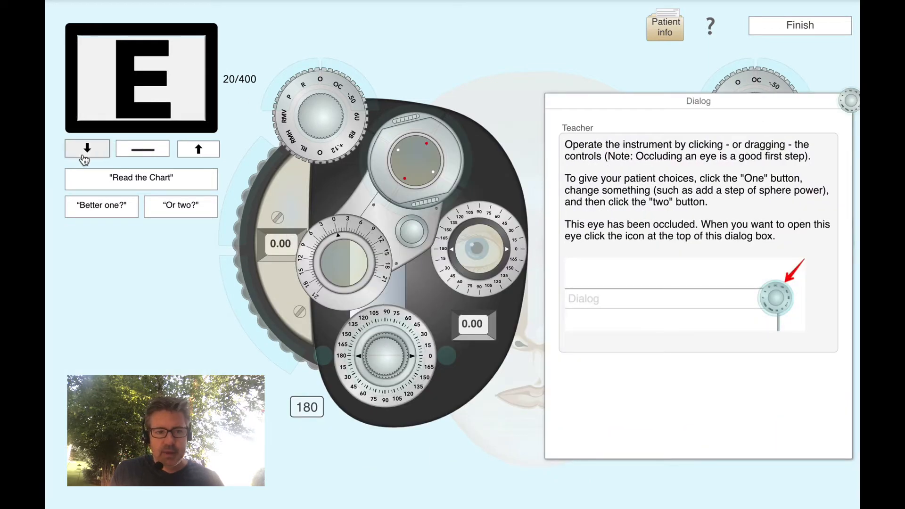
Step the chart to smaller letters, have the patient read, and isolate the 20/30 row
click(87, 149)
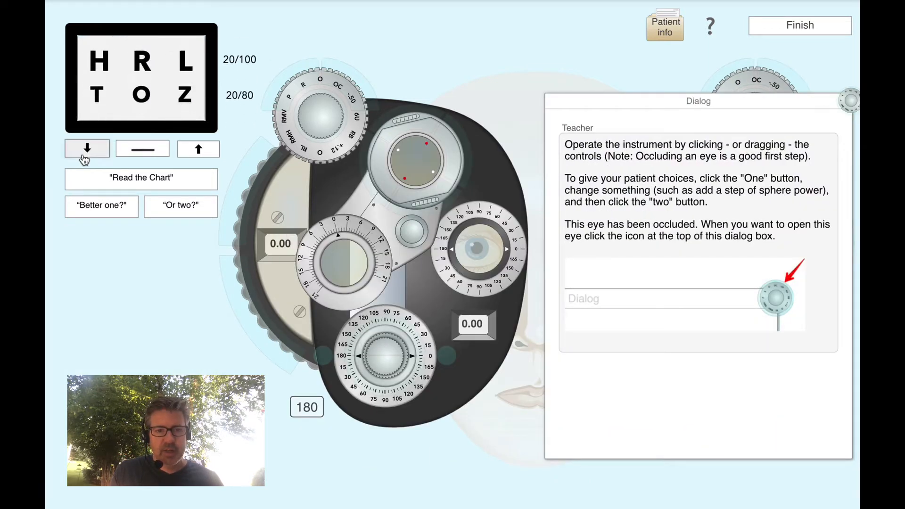
click(87, 149)
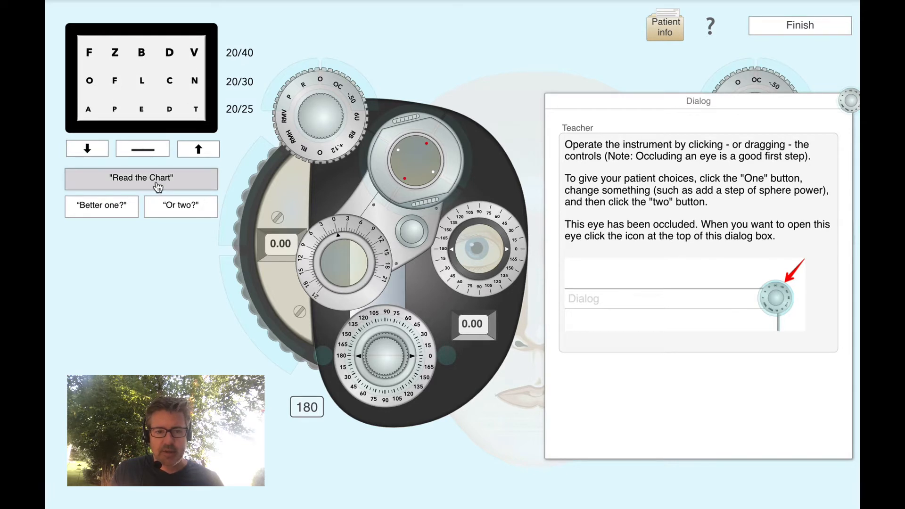
click(141, 177)
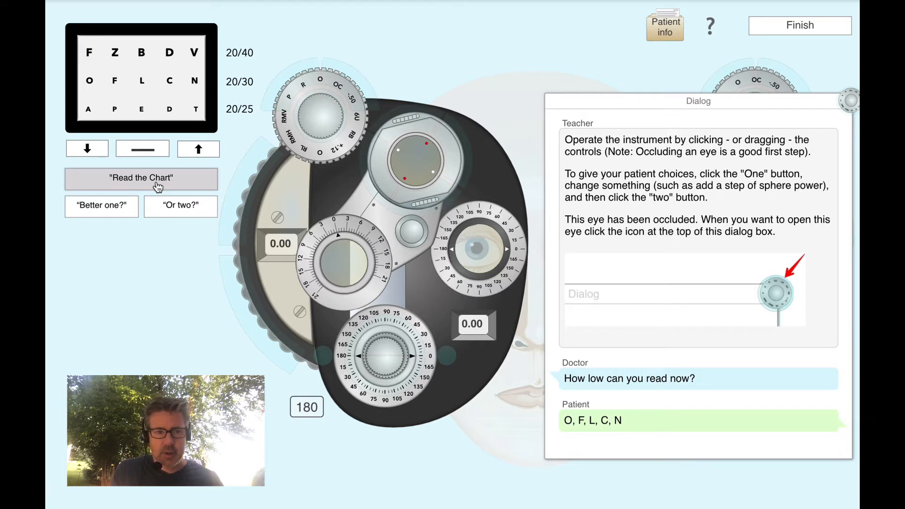
mouse_move(139, 149)
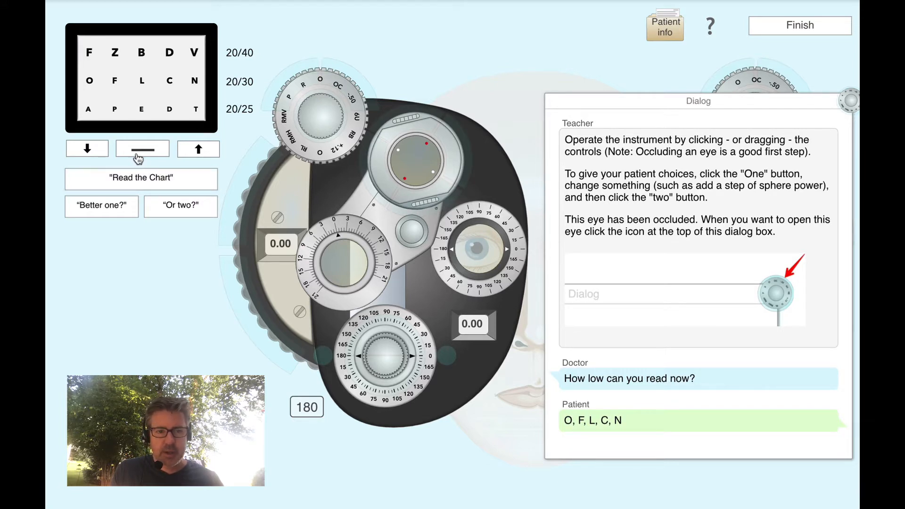
click(88, 149)
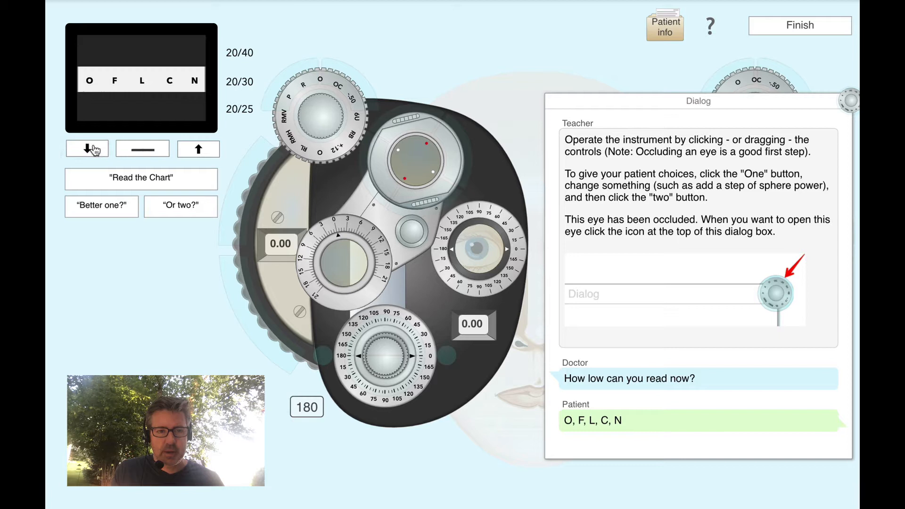
click(141, 178)
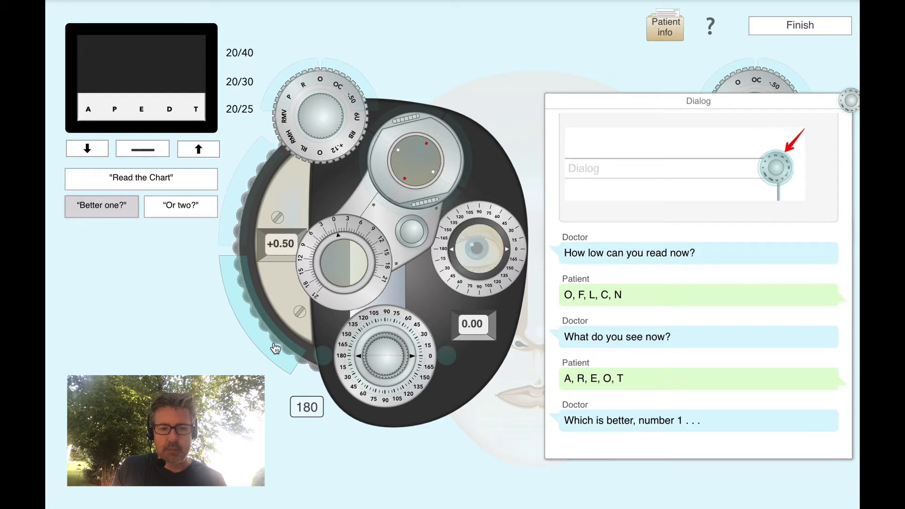
Compare sphere choices, step toward minus, and have the patient read the isolated row
click(180, 206)
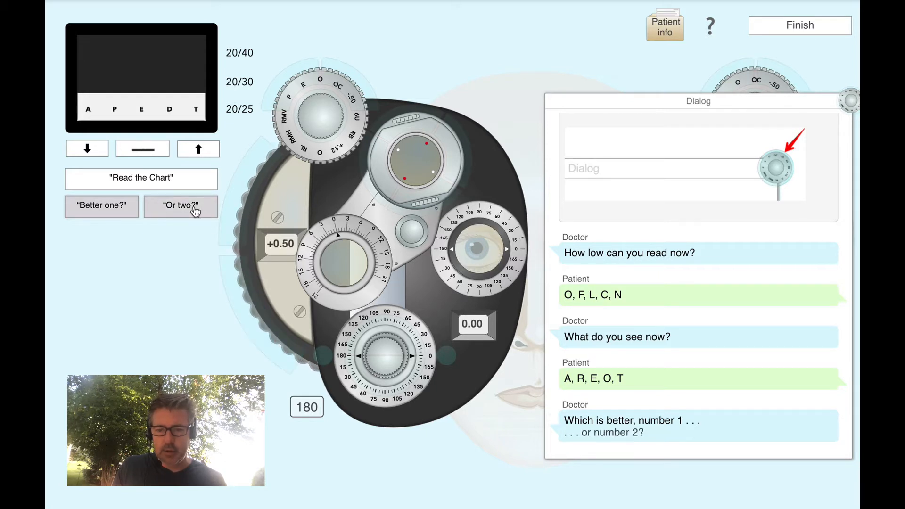
click(180, 206)
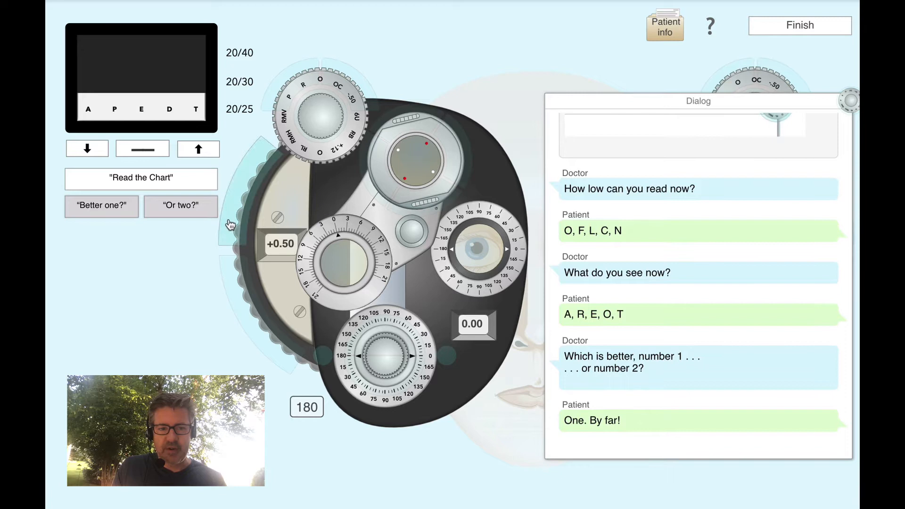
click(141, 177)
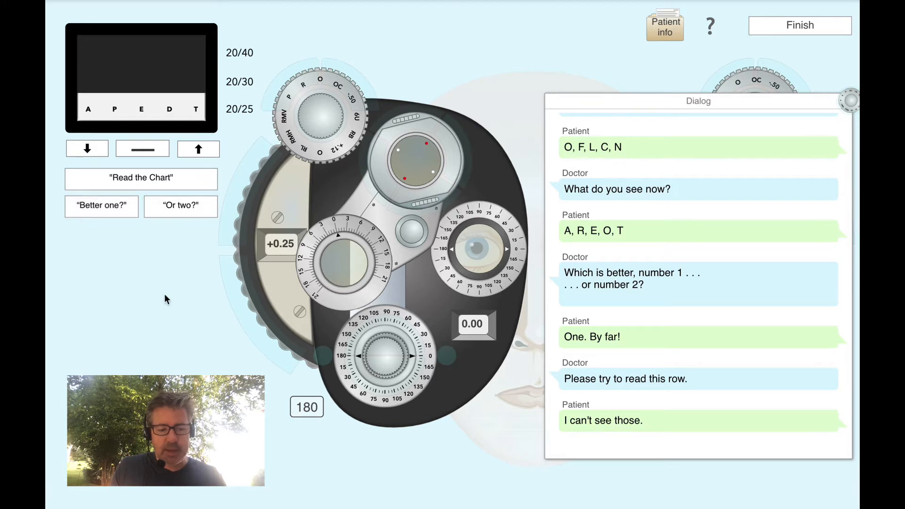
mouse_move(235, 314)
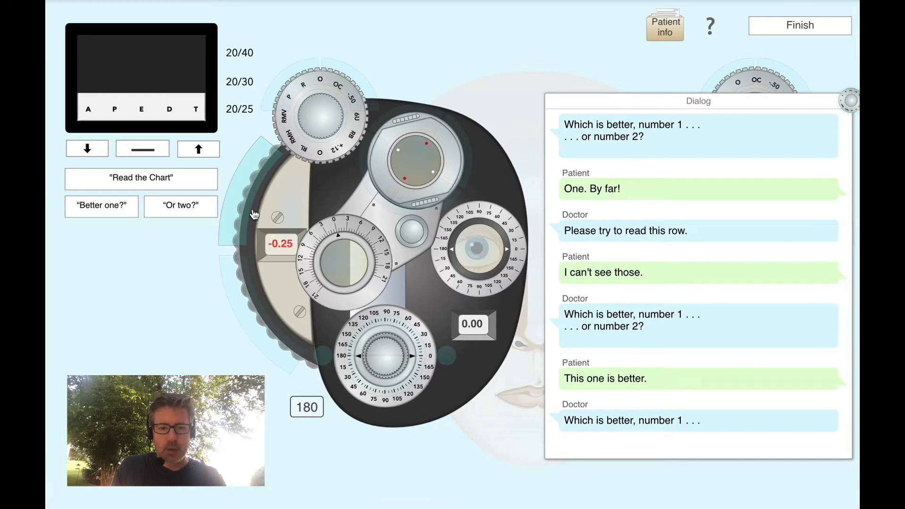
scroll(down, 3)
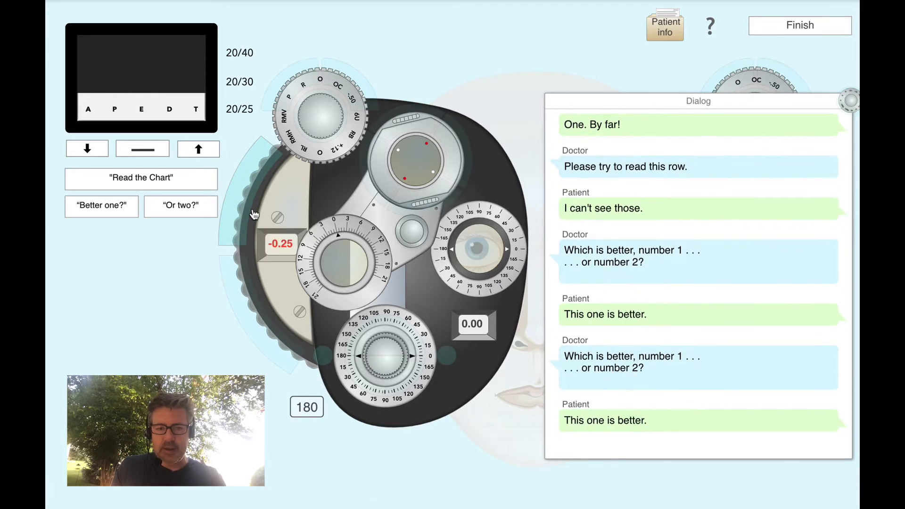
click(141, 178)
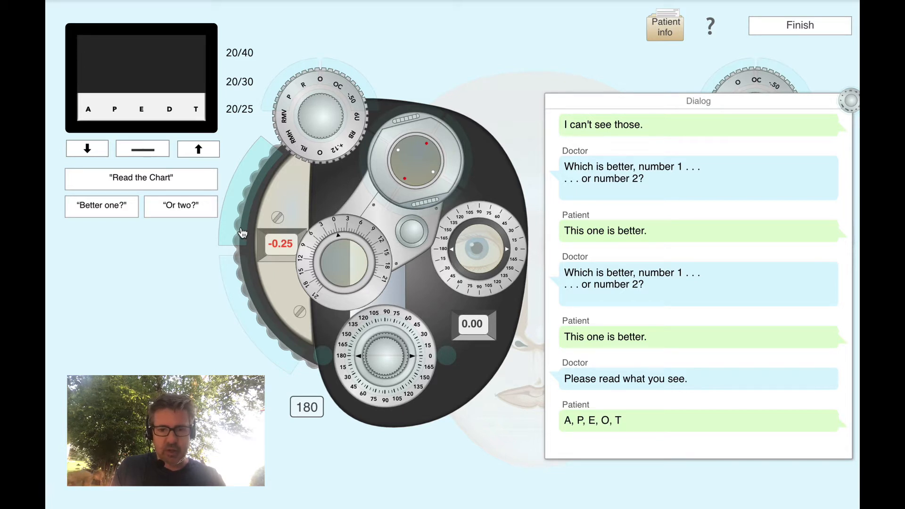
Add minus sphere, advance the chart to 20/20, and compare choices one and two
click(101, 206)
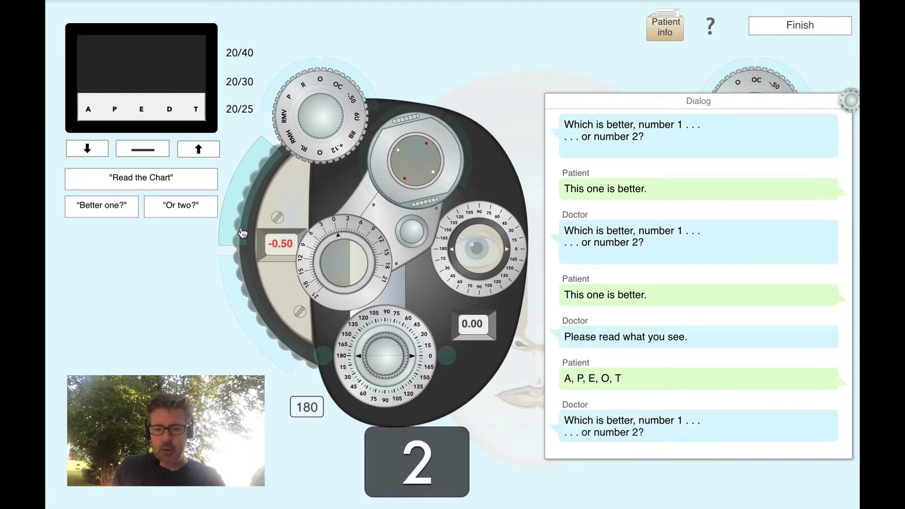
click(141, 178)
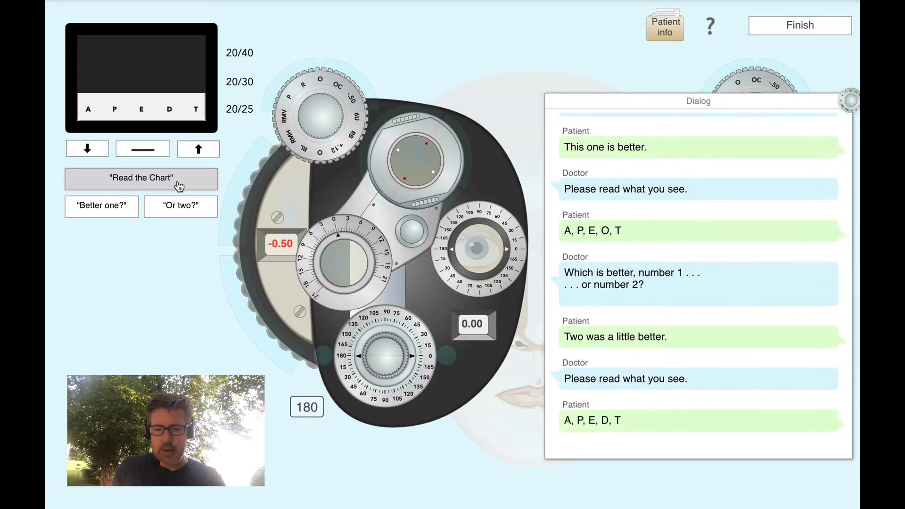
click(88, 149)
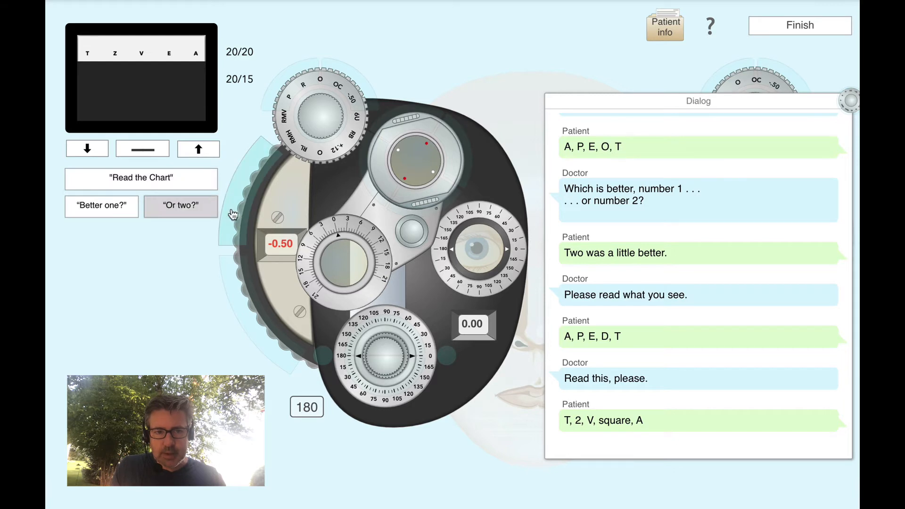
mouse_move(235, 219)
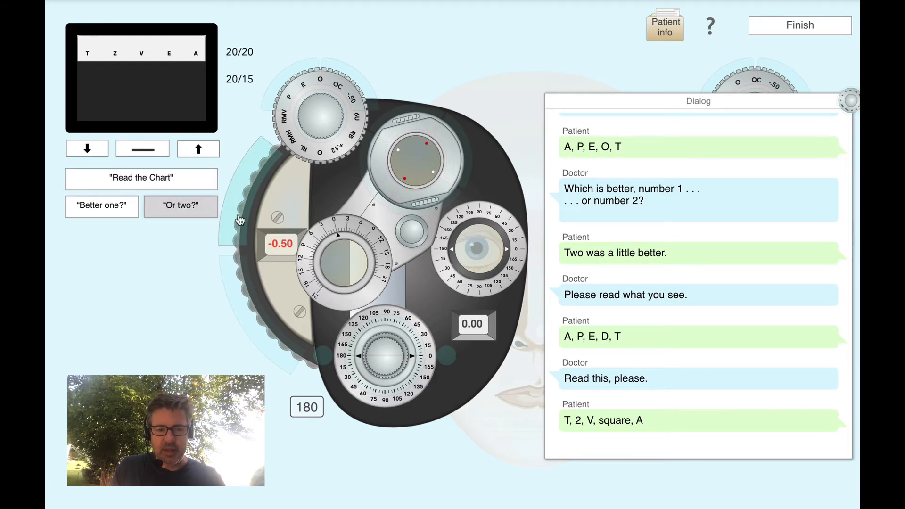
click(180, 206)
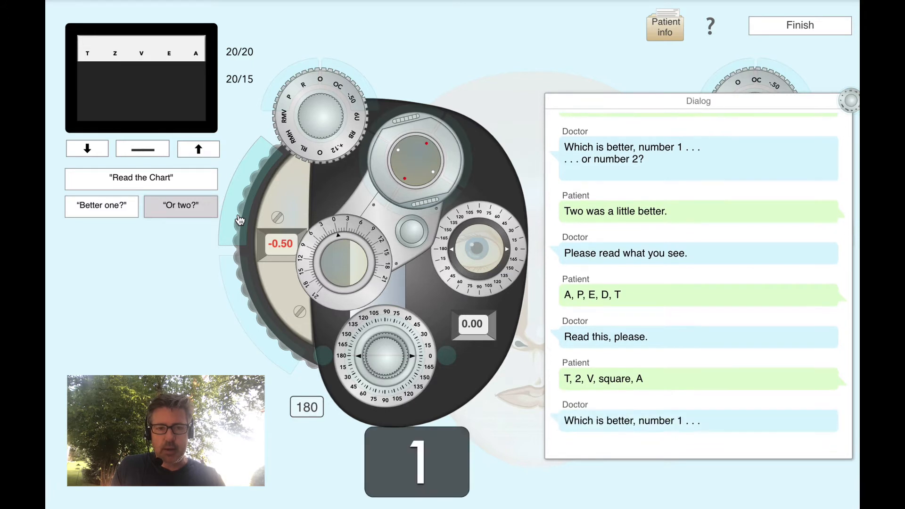
click(180, 205)
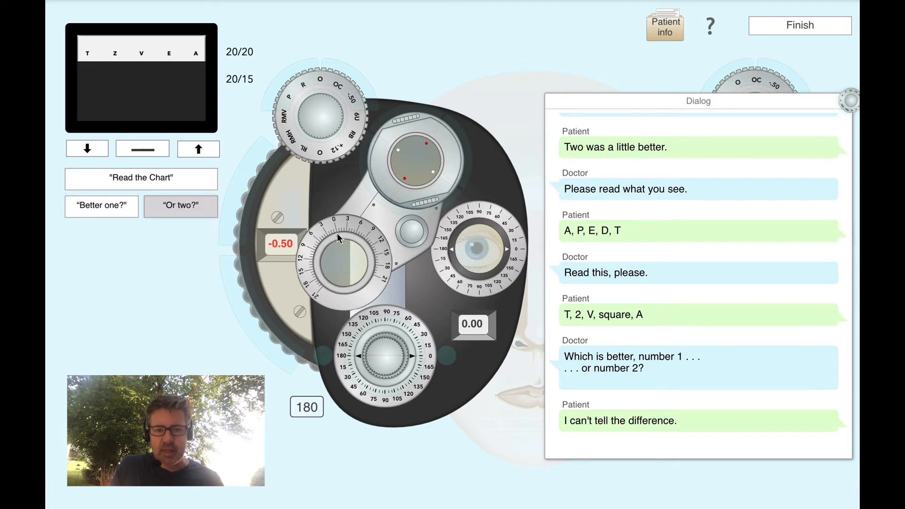
Step the chart back up to larger letters on the isolated 20/30 row
click(198, 149)
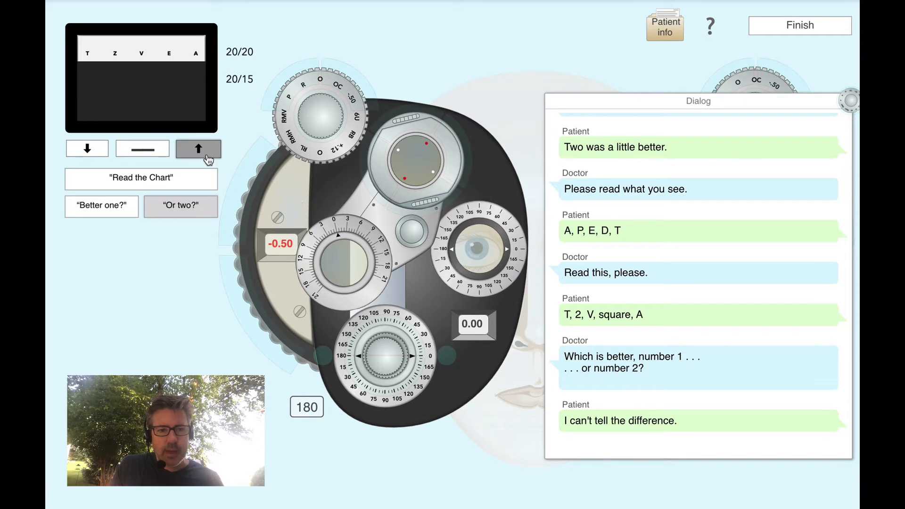
click(198, 148)
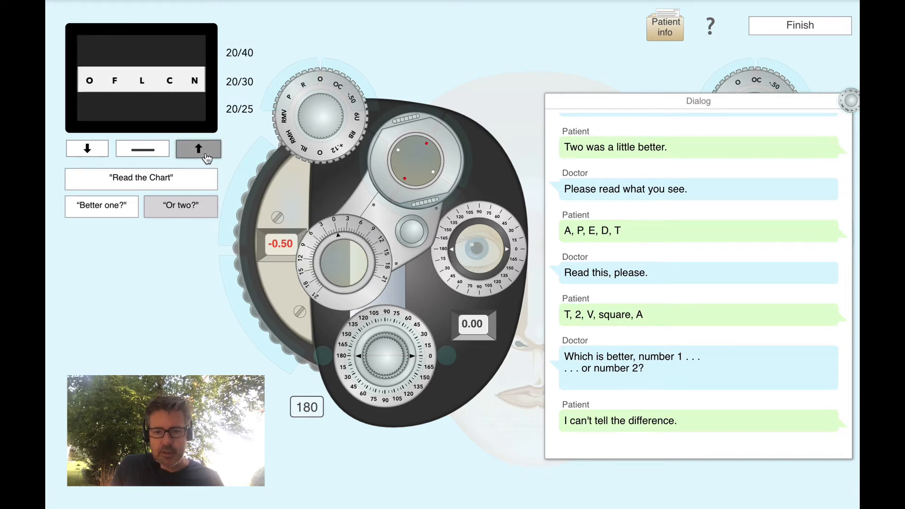
click(198, 148)
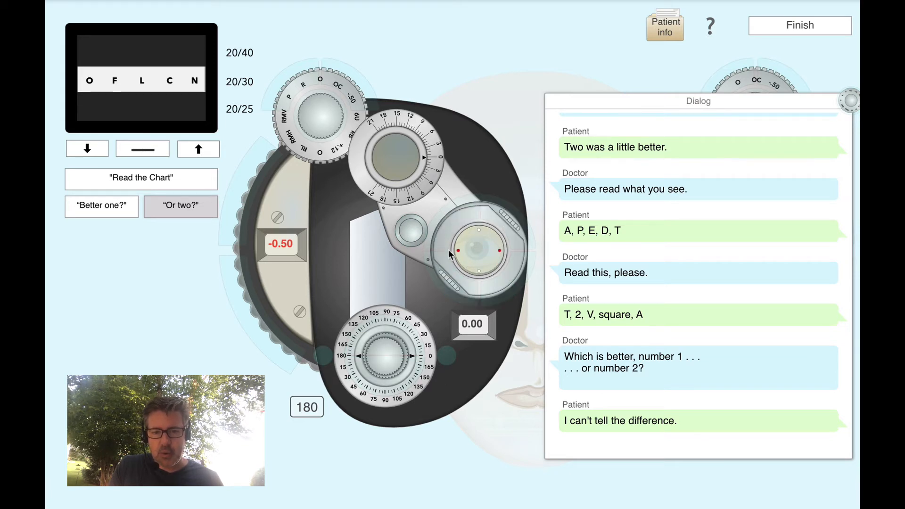
mouse_move(511, 271)
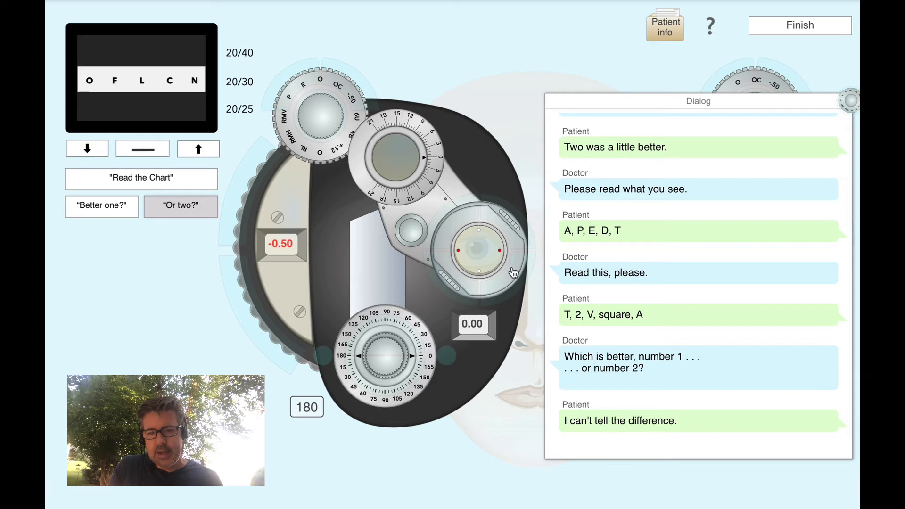
mouse_move(461, 357)
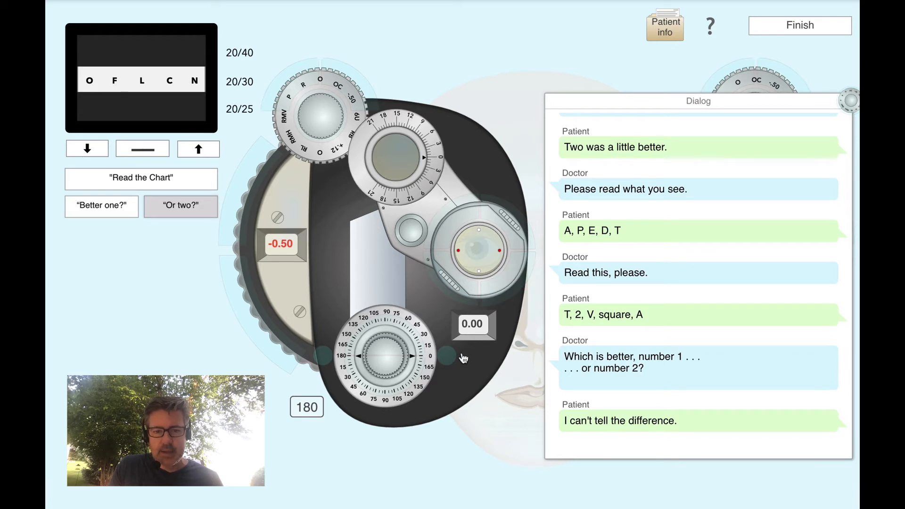
mouse_move(449, 349)
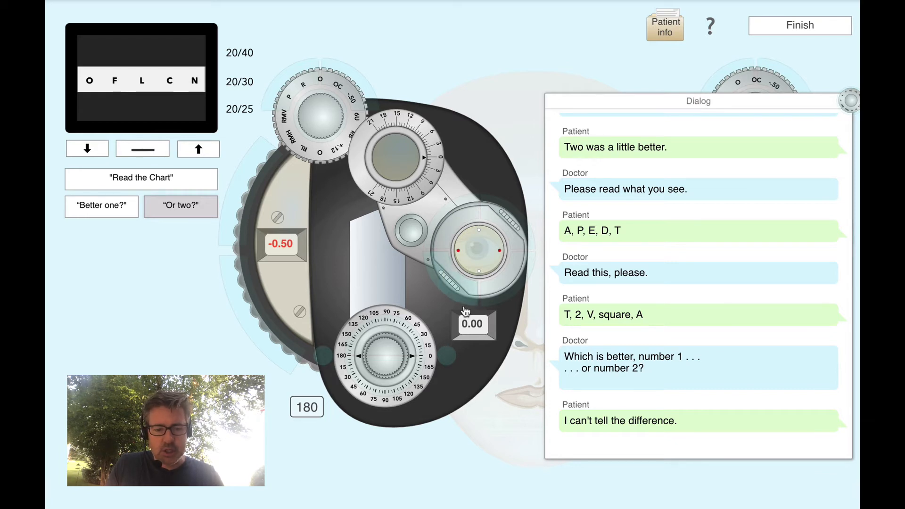
Use cross-cylinder comparisons to reach -0.75 sphere, 0.50 cylinder at axis 011
click(101, 206)
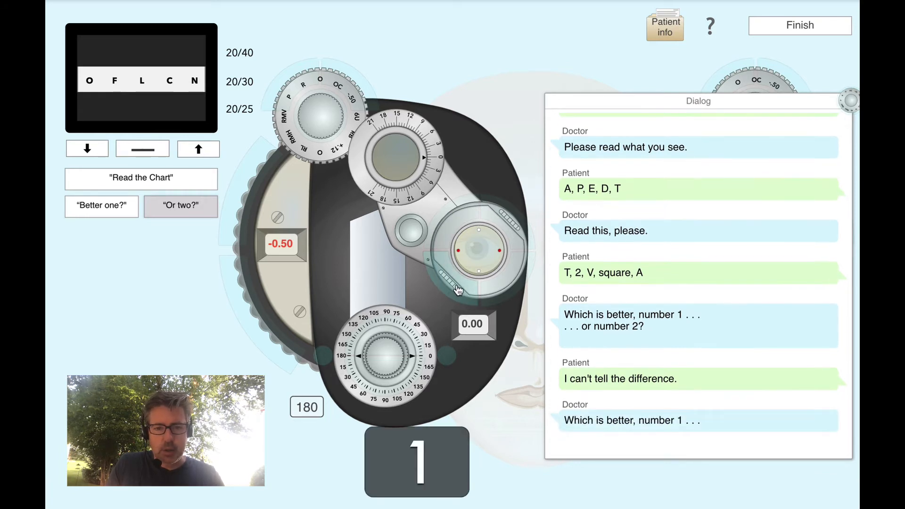
scroll(down, 3)
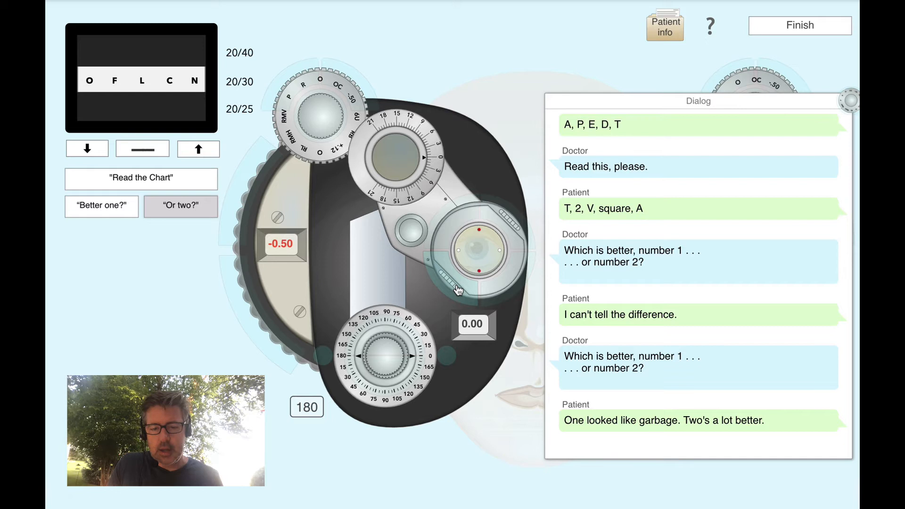
mouse_move(427, 257)
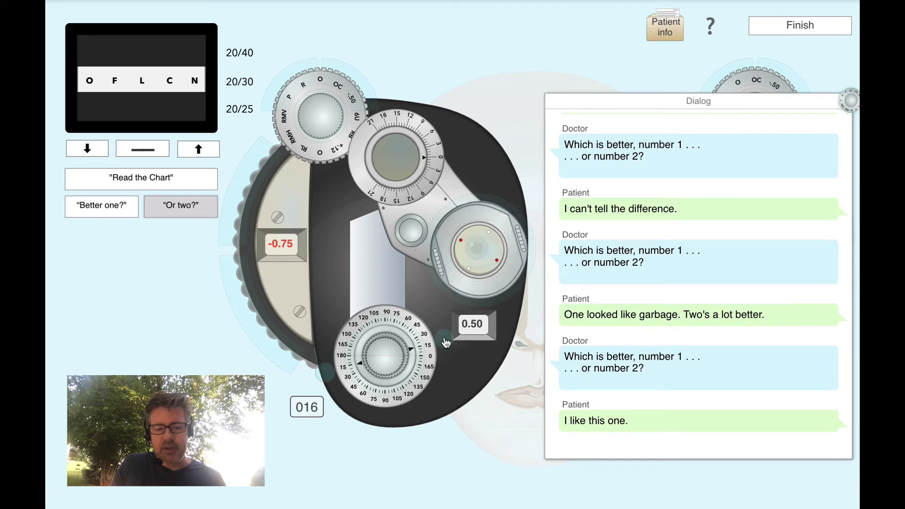
mouse_move(490, 311)
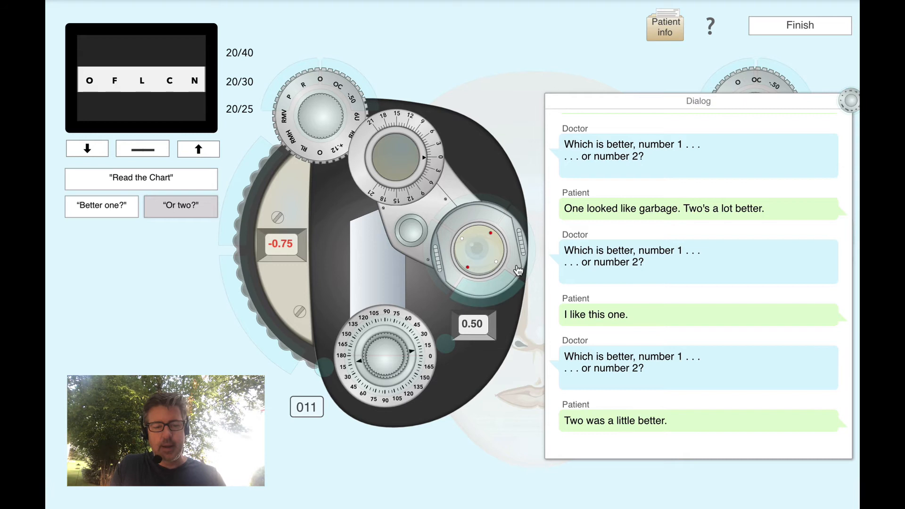
scroll(down, 3)
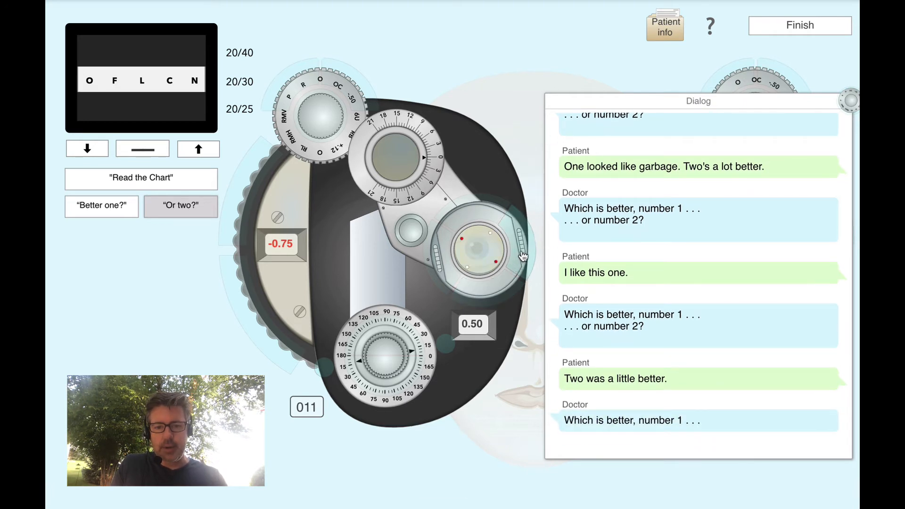
scroll(down, 3)
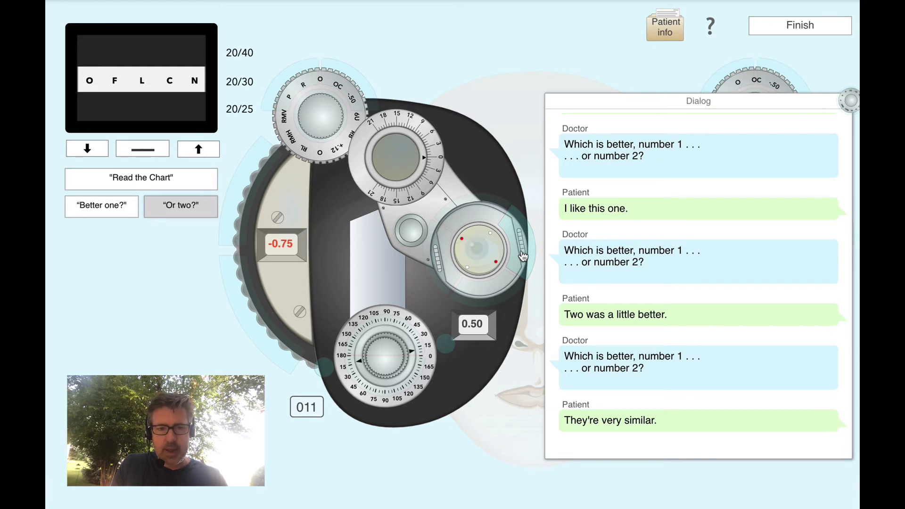
mouse_move(485, 288)
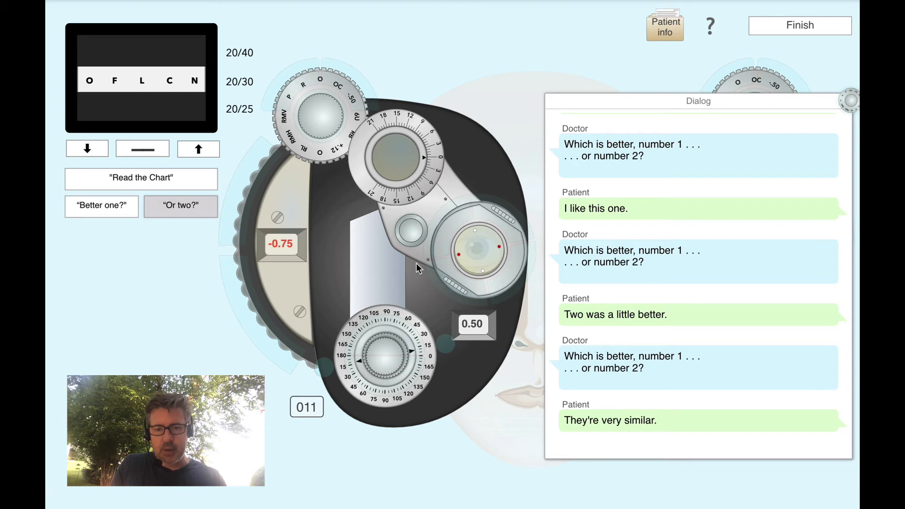
mouse_move(468, 259)
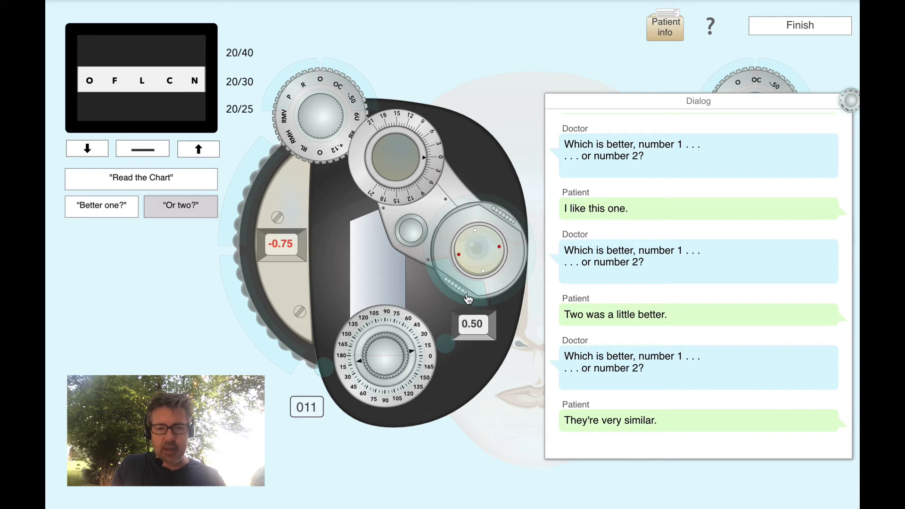
mouse_move(461, 289)
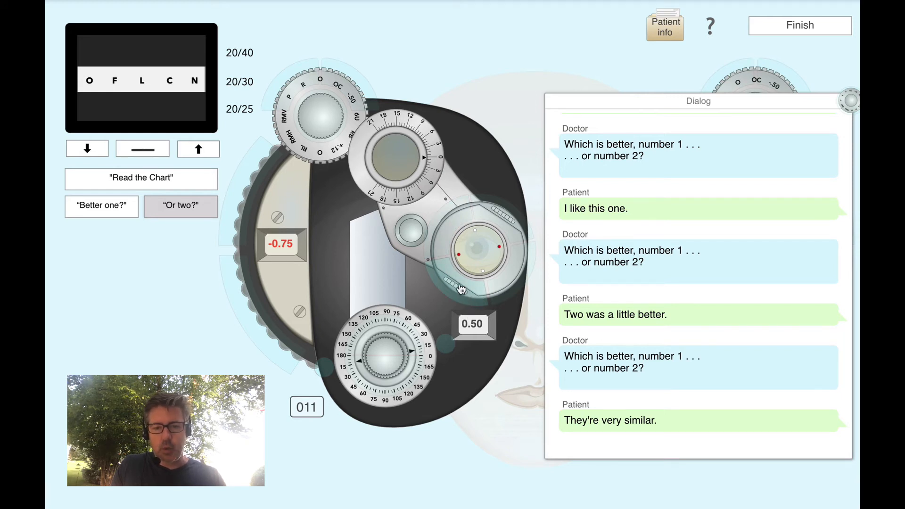
Trial 0.75 cylinder, return to 0.50 at axis 011, and start another comparison
scroll(down, 3)
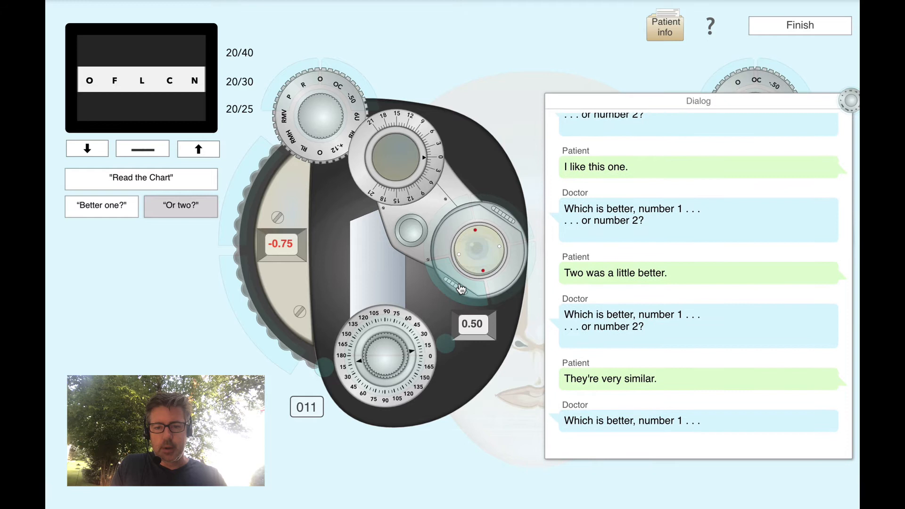
scroll(down, 3)
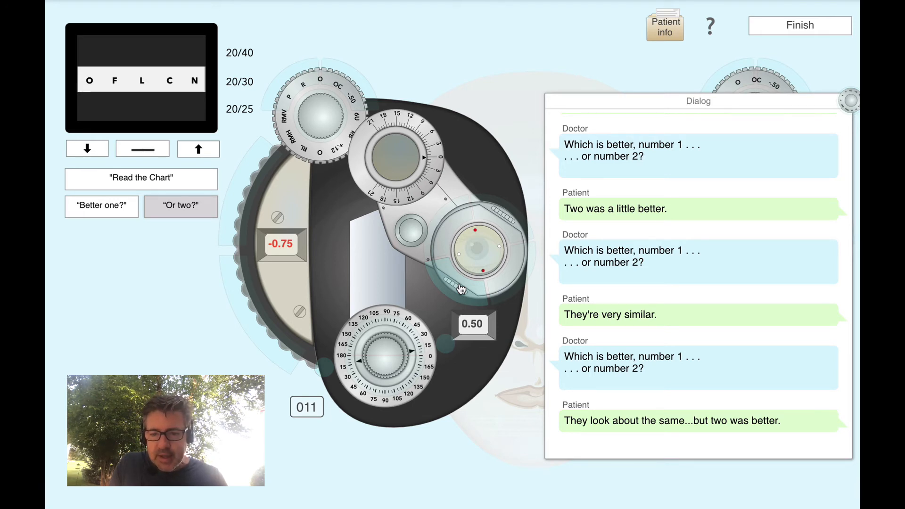
click(380, 339)
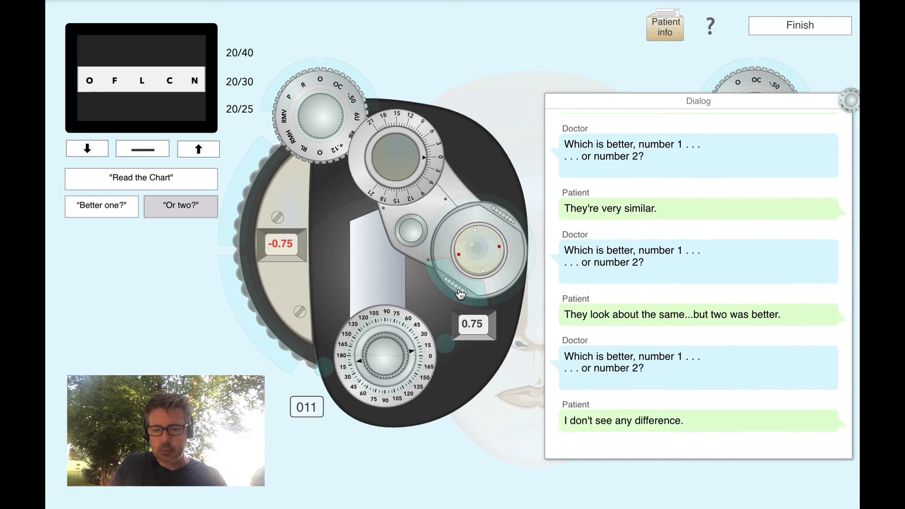
click(411, 234)
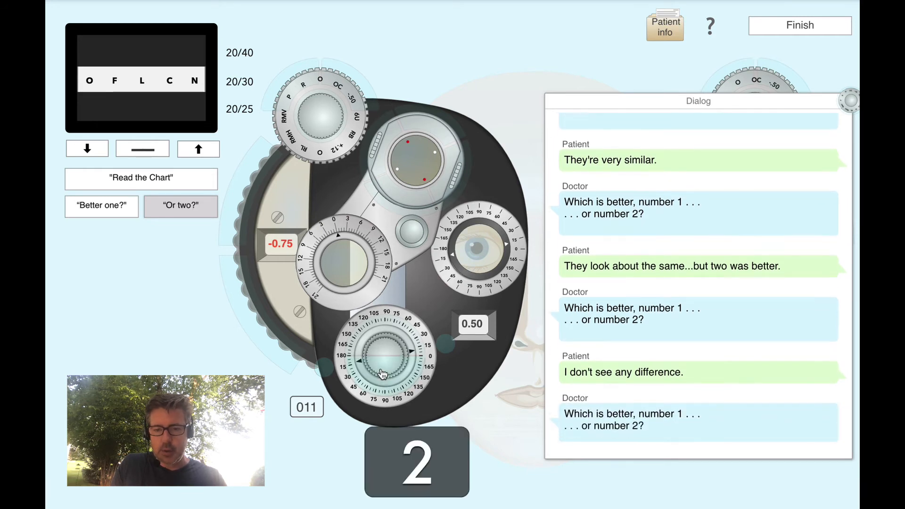
Keep cylinder at 0.75 axis 011 and show the 20/20 line
scroll(down, 3)
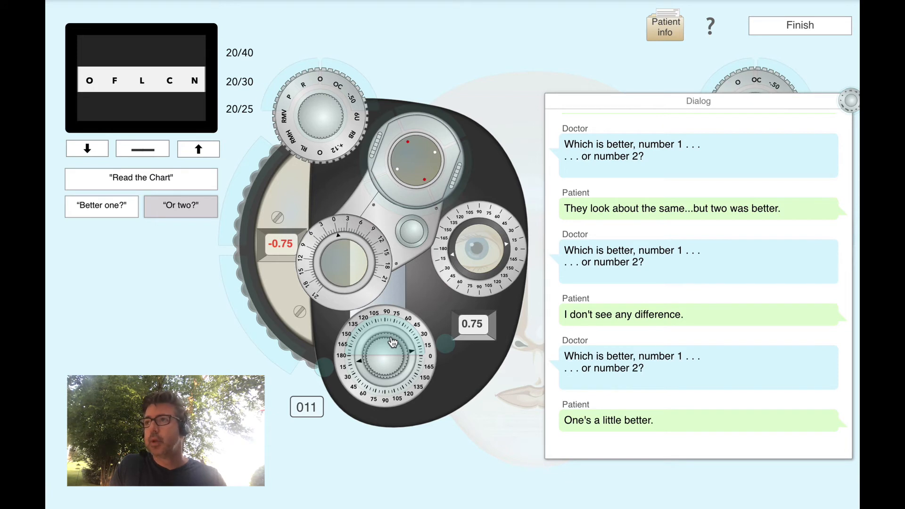
mouse_move(391, 340)
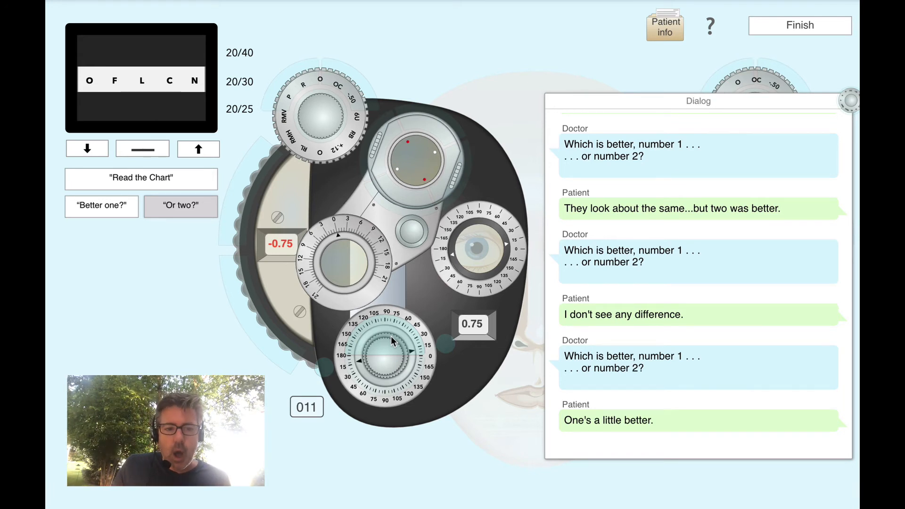
click(86, 149)
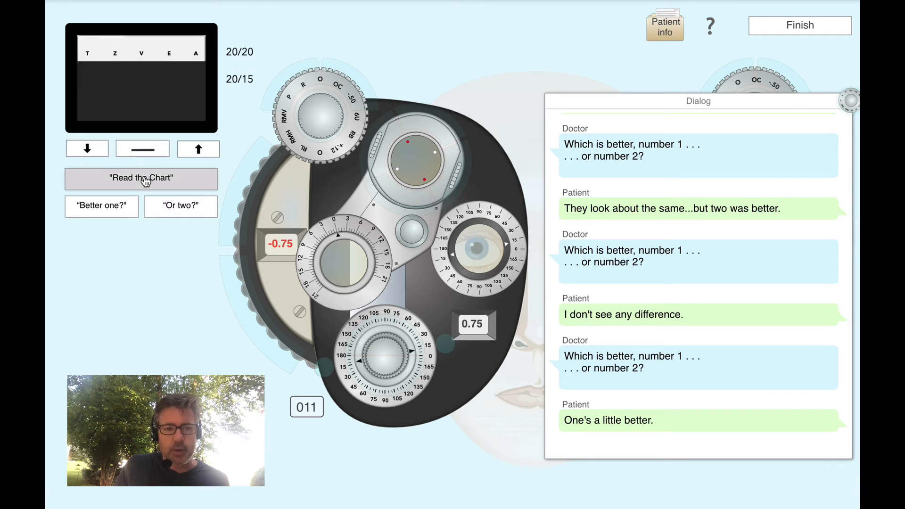
Have the patient read the 20/20 row, then the 20/15 row
click(141, 177)
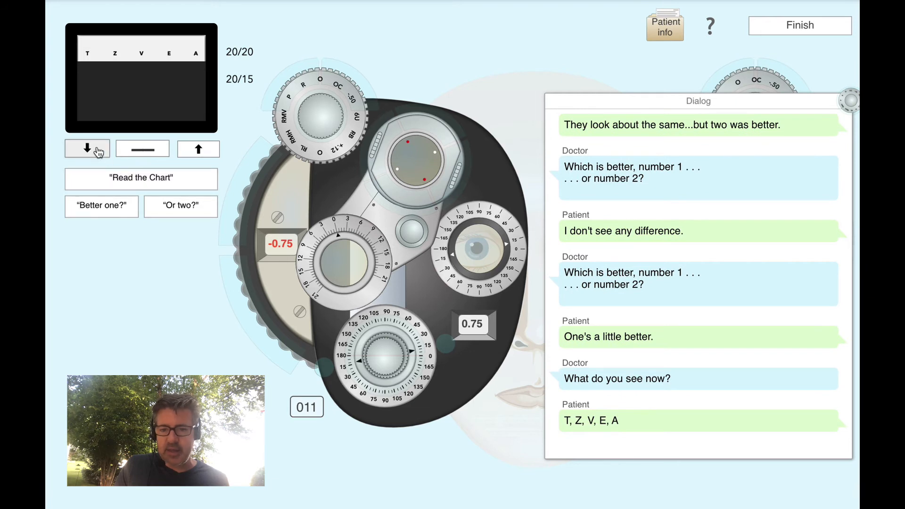
click(86, 148)
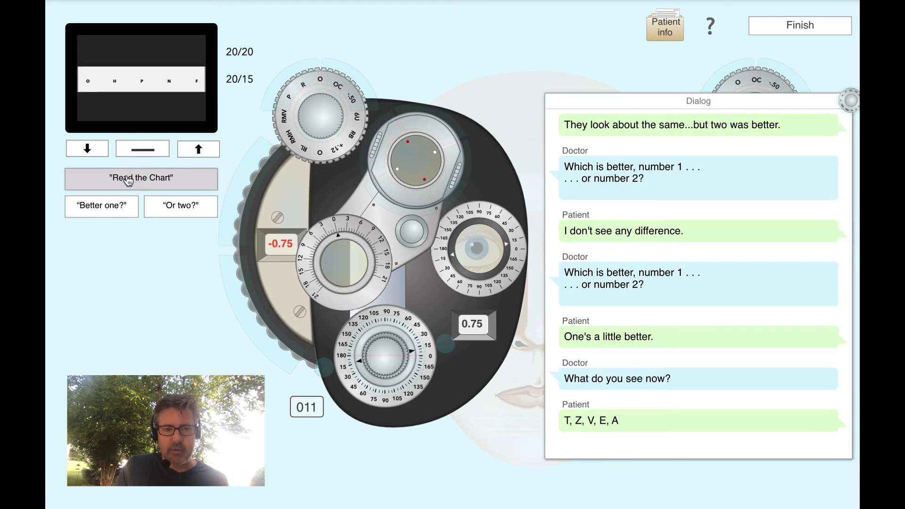
click(141, 178)
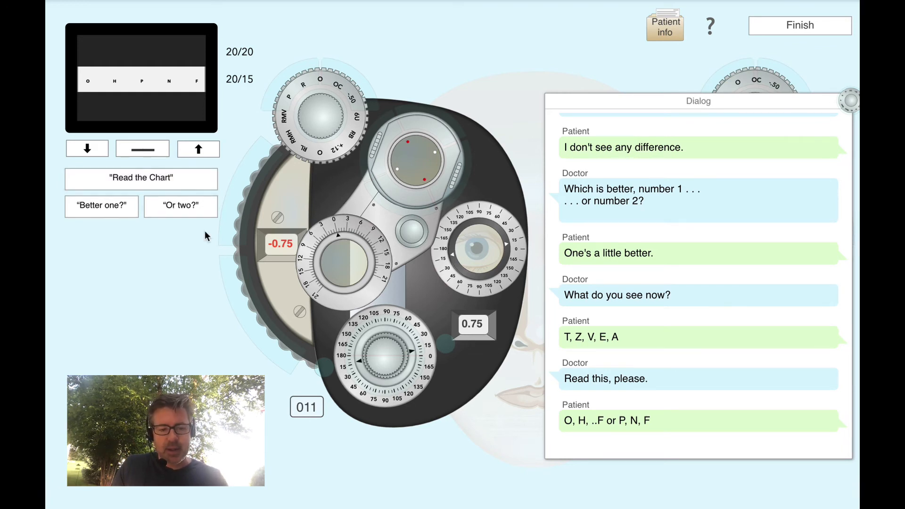
mouse_move(242, 282)
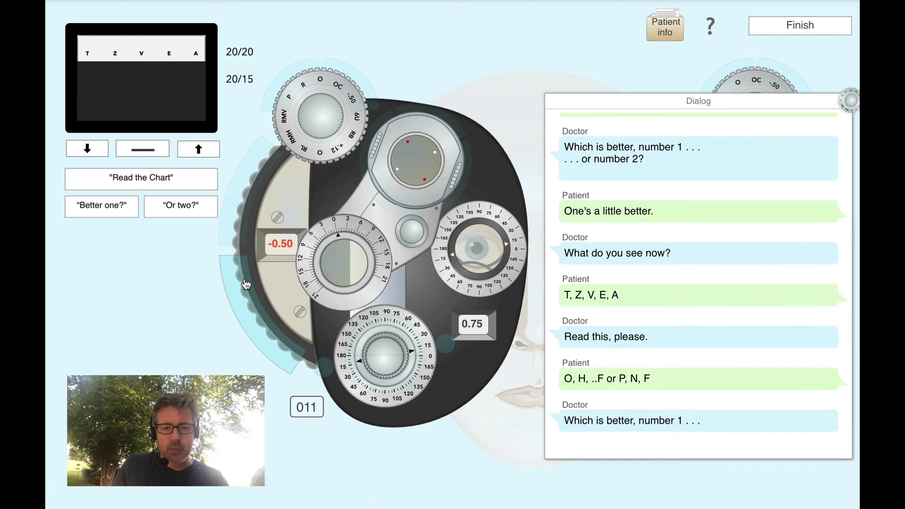
Keep sphere at -0.75 after the comparison and move on to the other eye
scroll(down, 3)
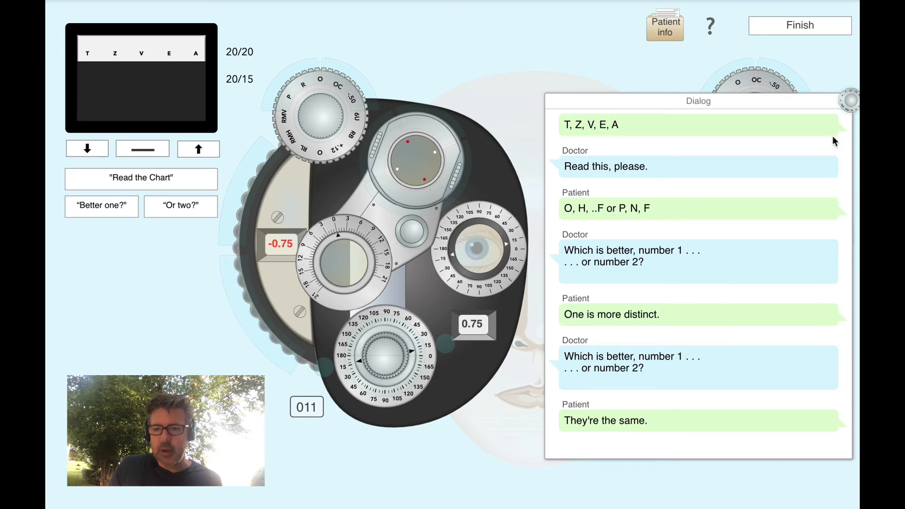
click(847, 99)
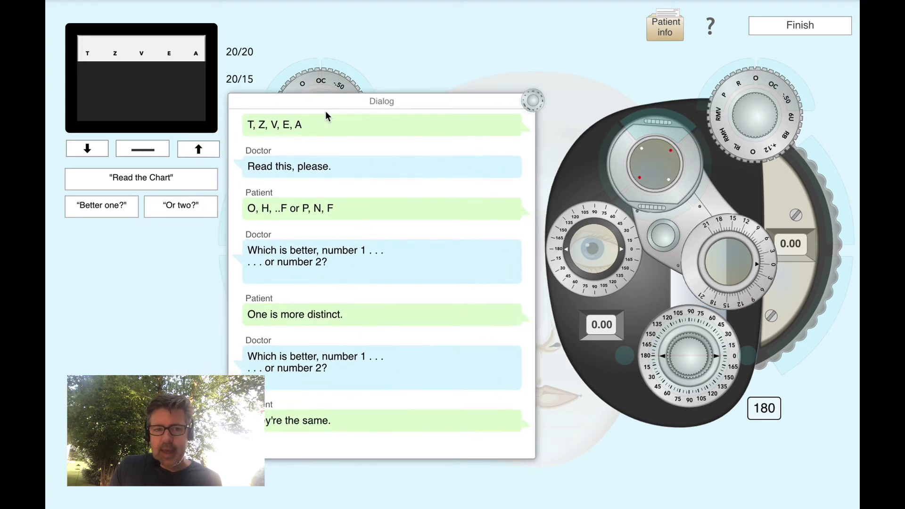
Have the patient read the chart to confirm the left eye at −0.75 +1.25 × 175
click(141, 178)
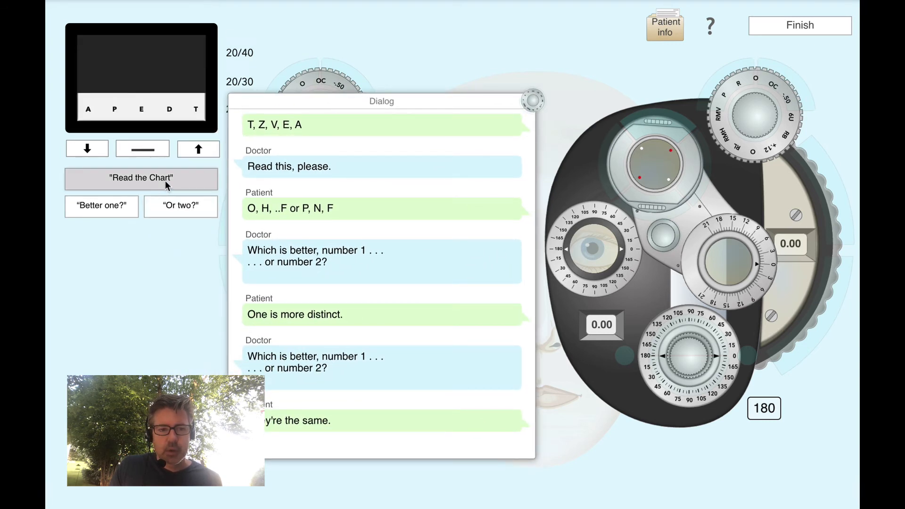
click(141, 178)
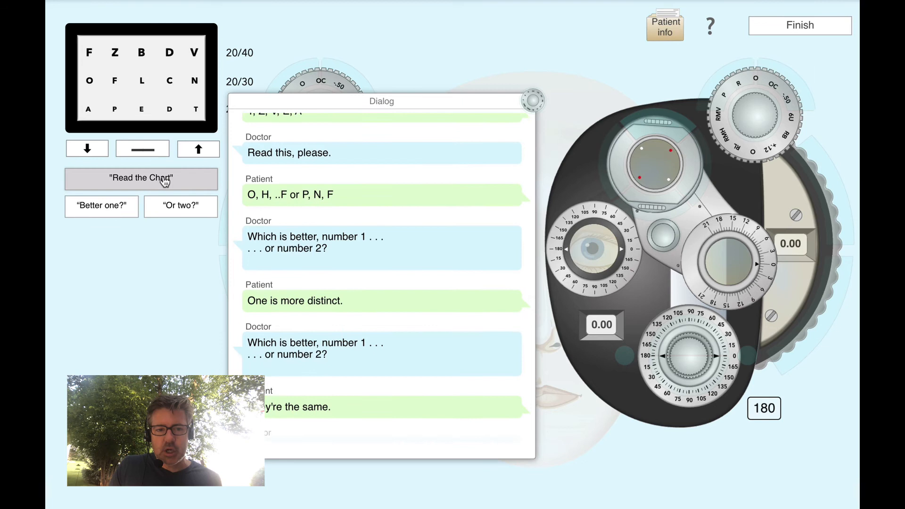
scroll(down, 3)
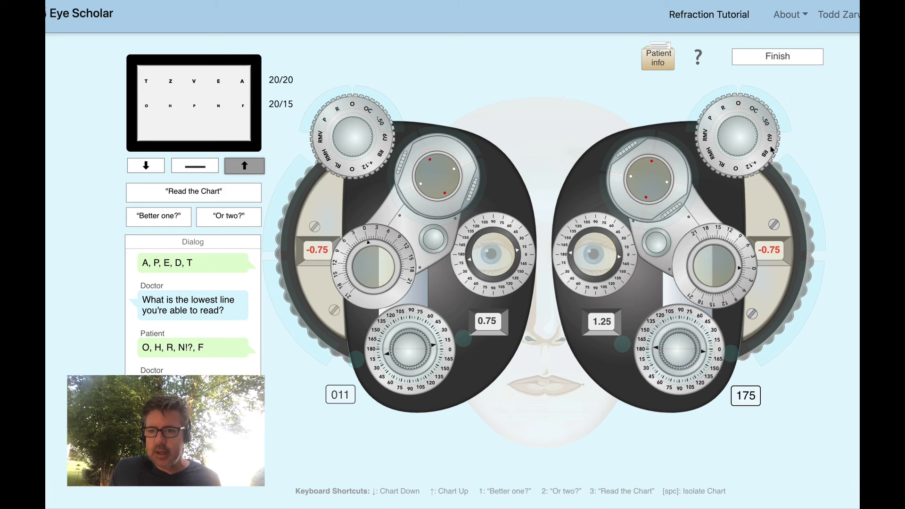
Finish the exam, finish the refraction from the summary, and confirm the patient is done
click(776, 57)
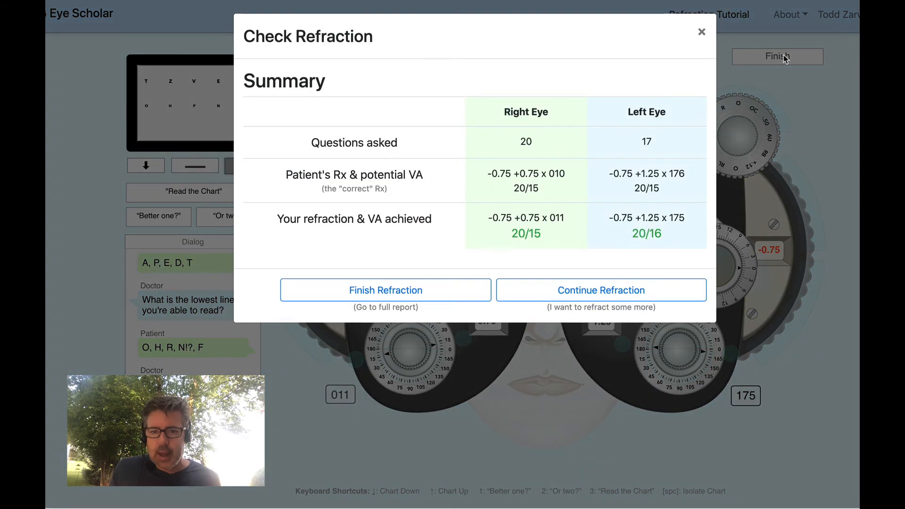
mouse_move(550, 150)
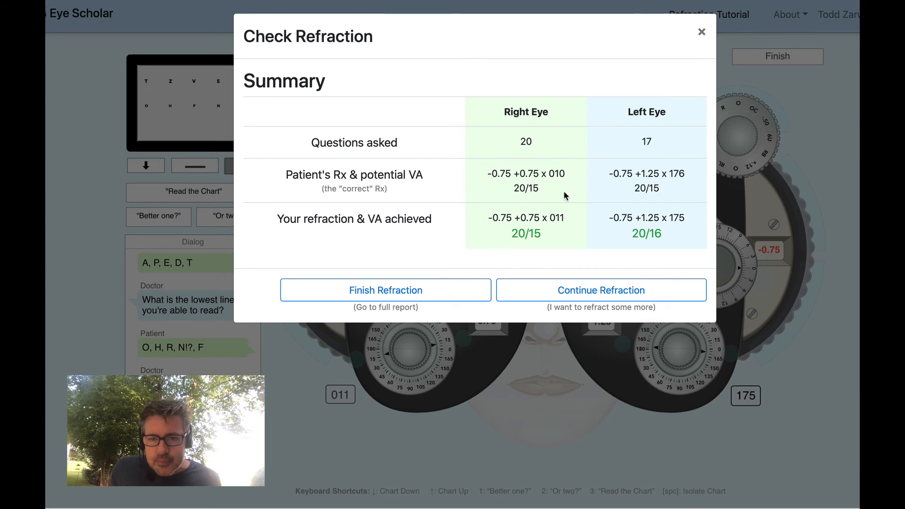
mouse_move(576, 183)
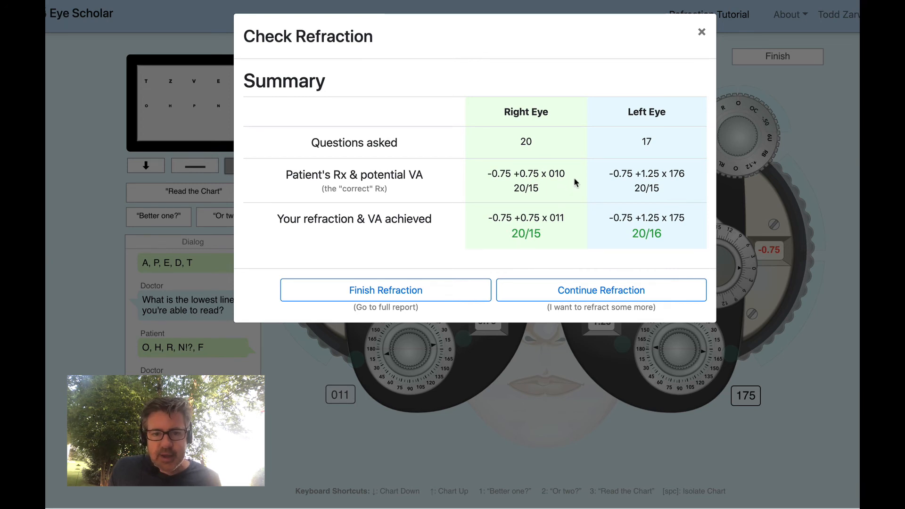
mouse_move(669, 196)
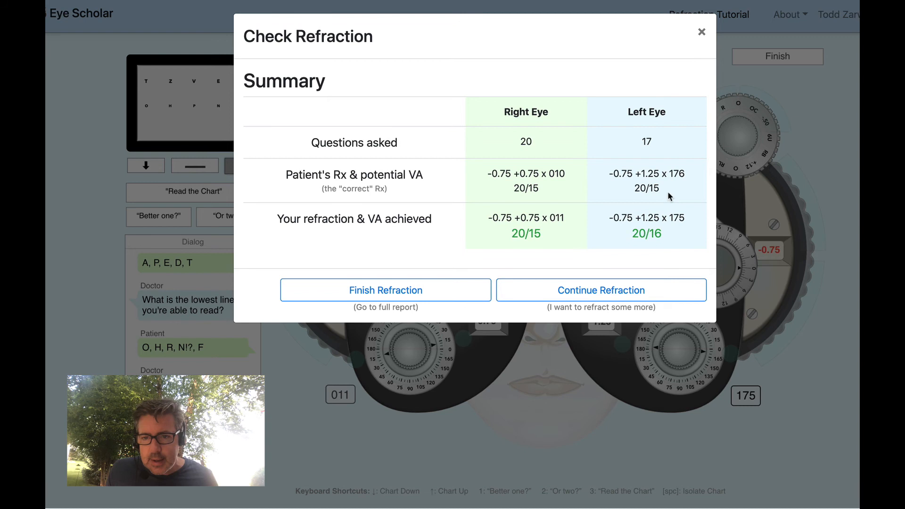
mouse_move(686, 198)
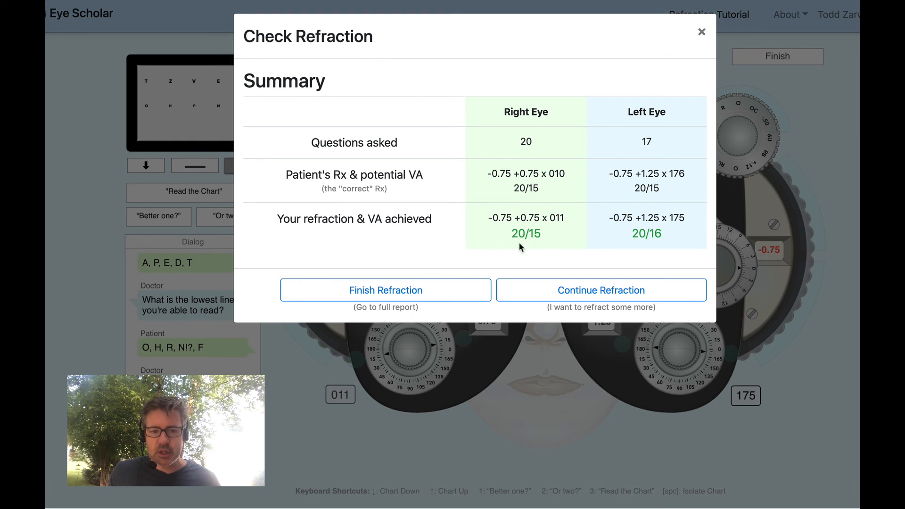
click(385, 290)
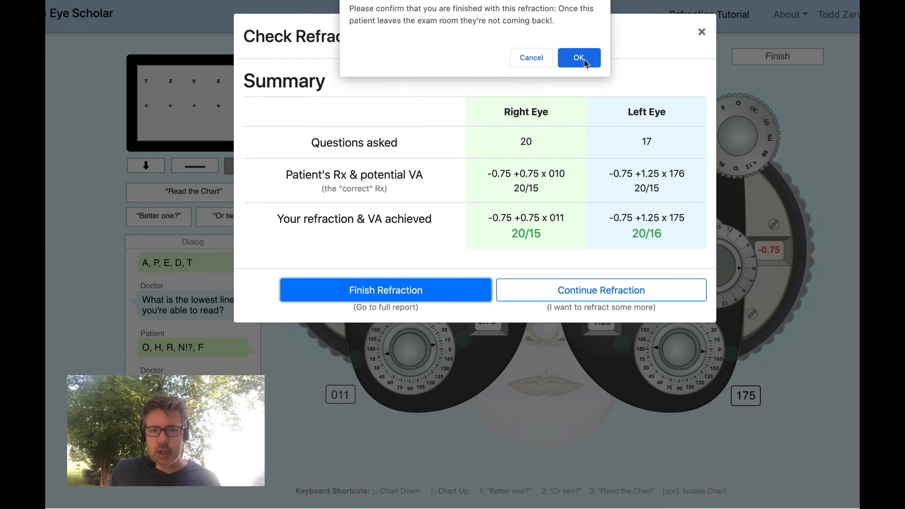
click(578, 58)
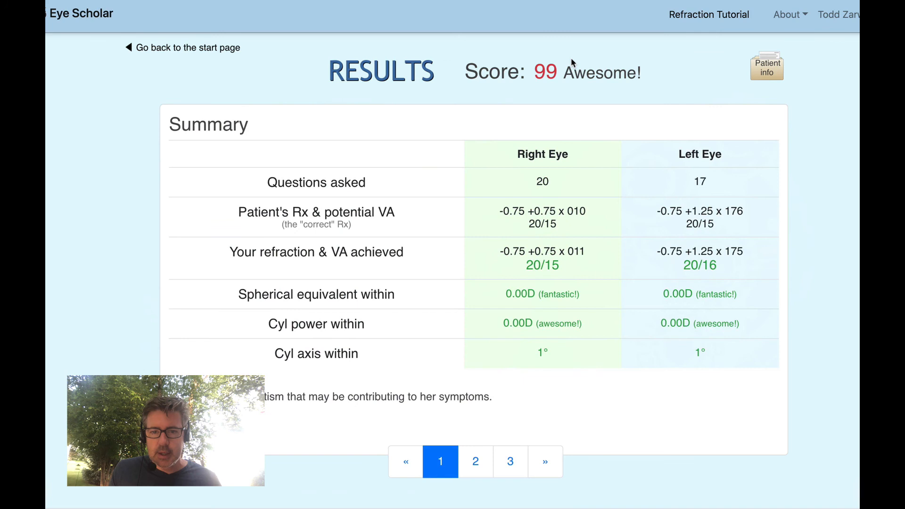
mouse_move(575, 332)
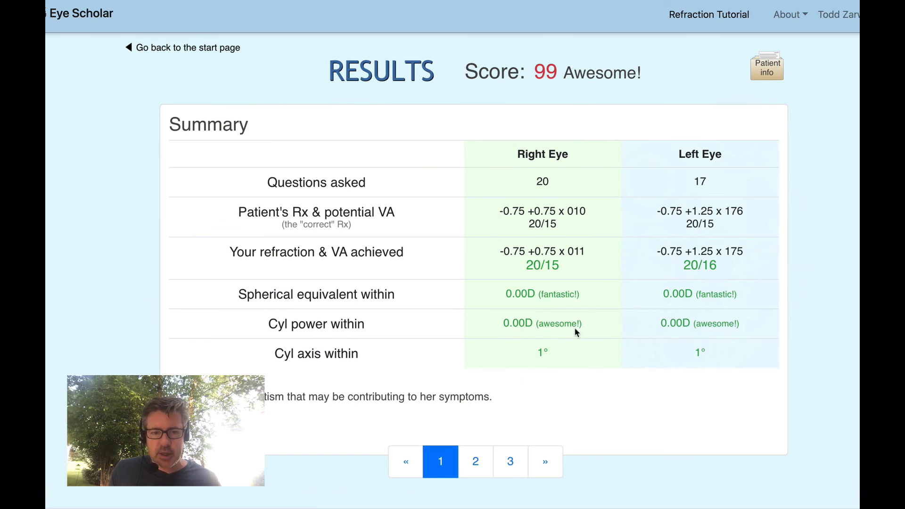
View the right and left eye visual acuity graphs, then page 3's spherical equivalent graph
click(475, 461)
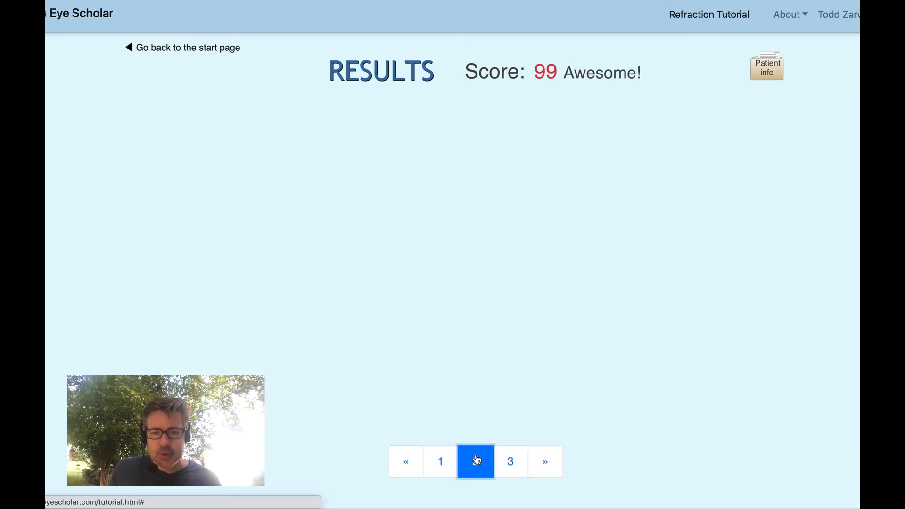
click(475, 461)
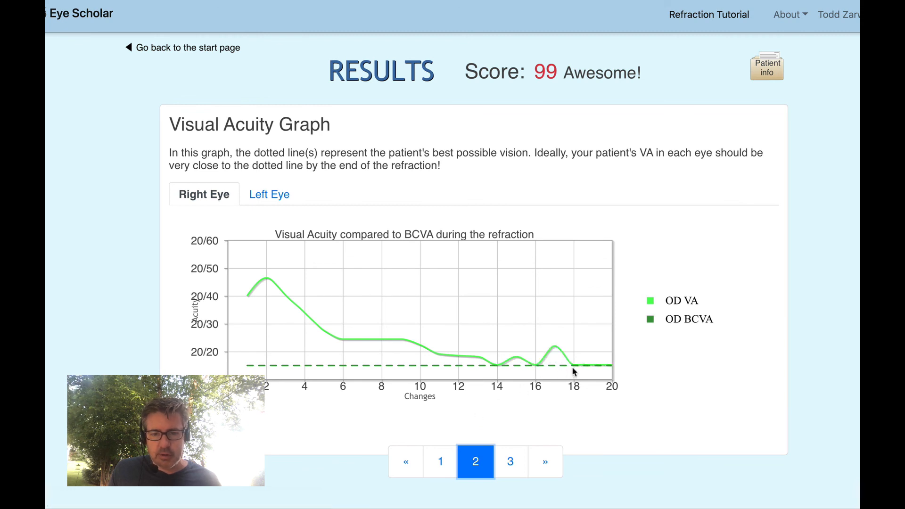
mouse_move(285, 188)
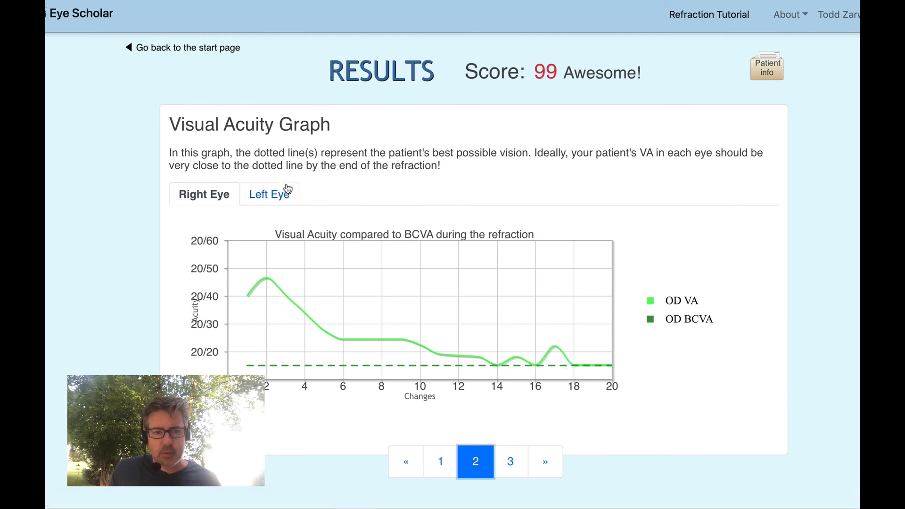
click(268, 194)
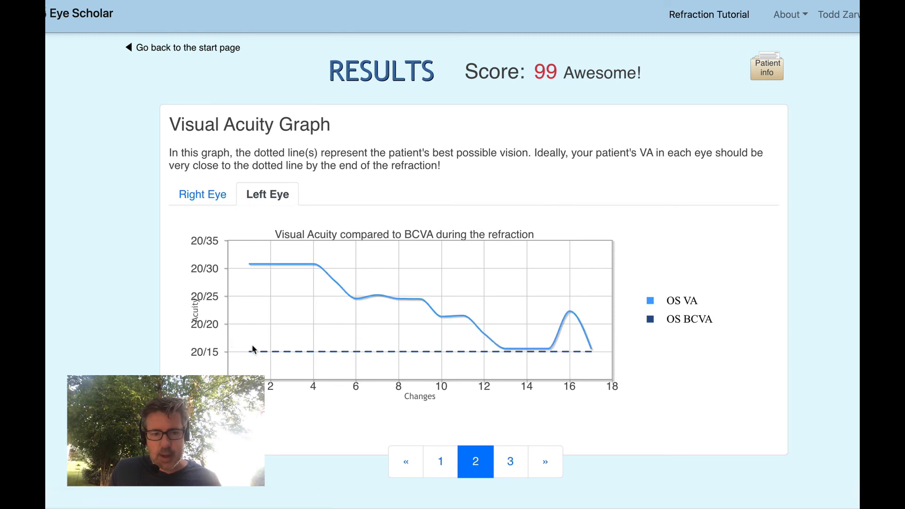
mouse_move(362, 337)
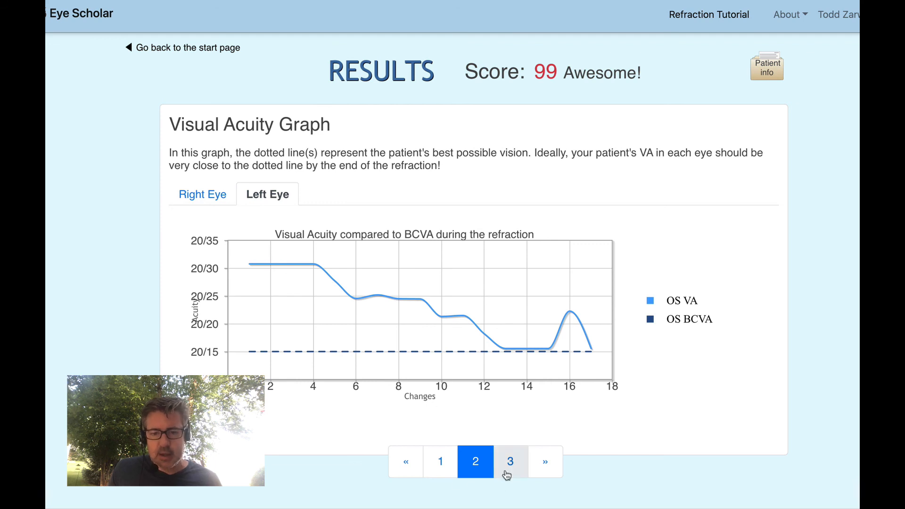
click(510, 461)
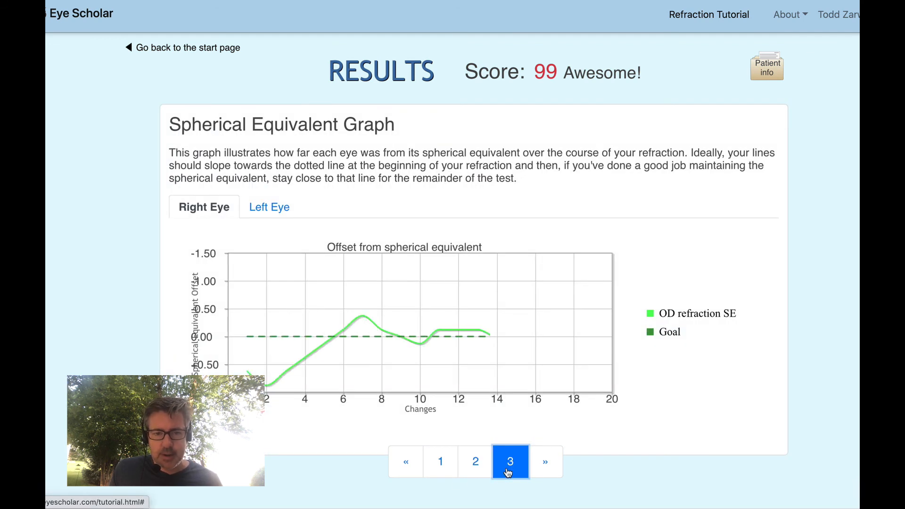
Switch the spherical equivalent graph from the right eye to the left eye
click(509, 461)
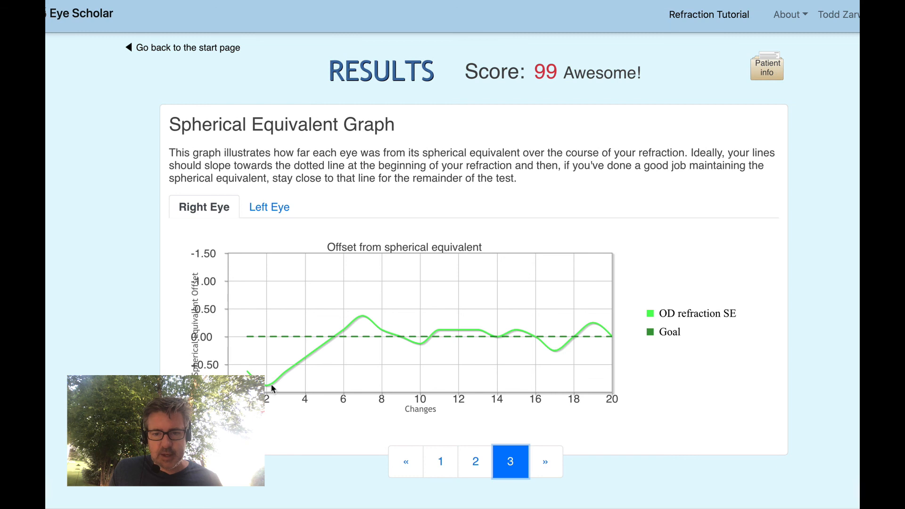
mouse_move(614, 340)
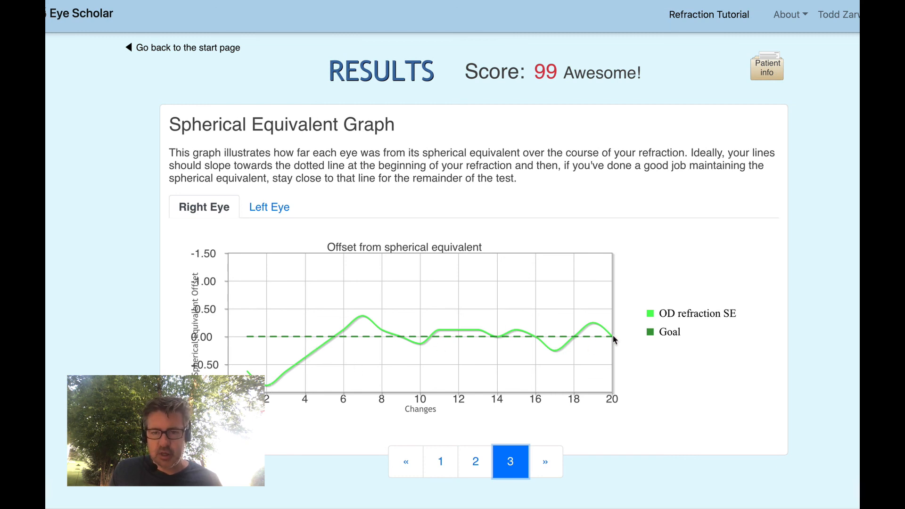
mouse_move(363, 341)
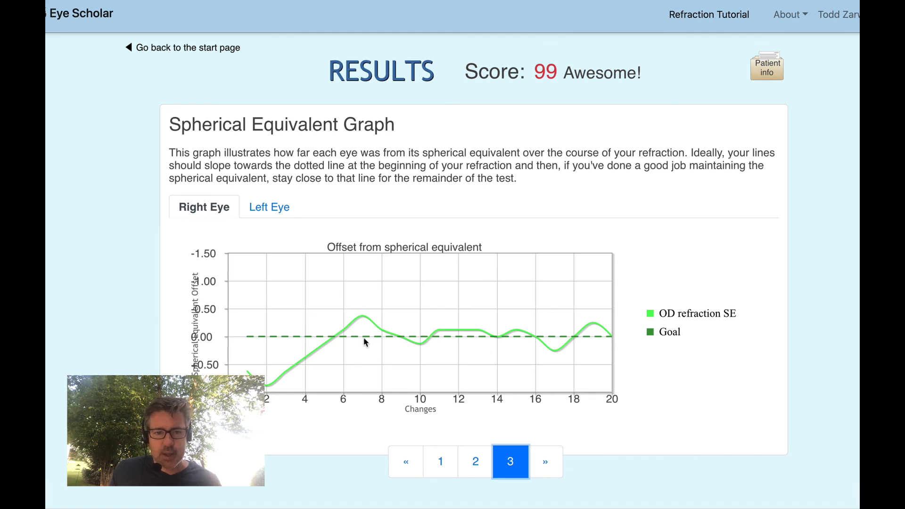
mouse_move(336, 357)
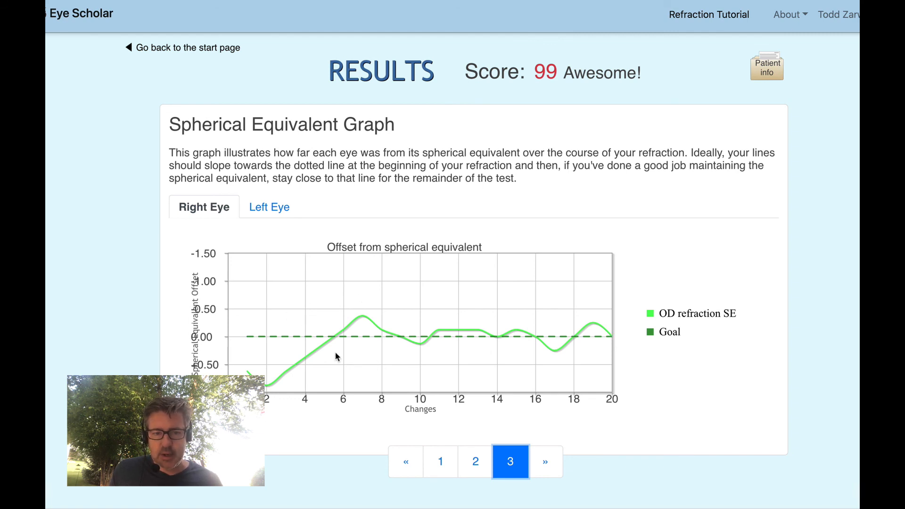
click(269, 206)
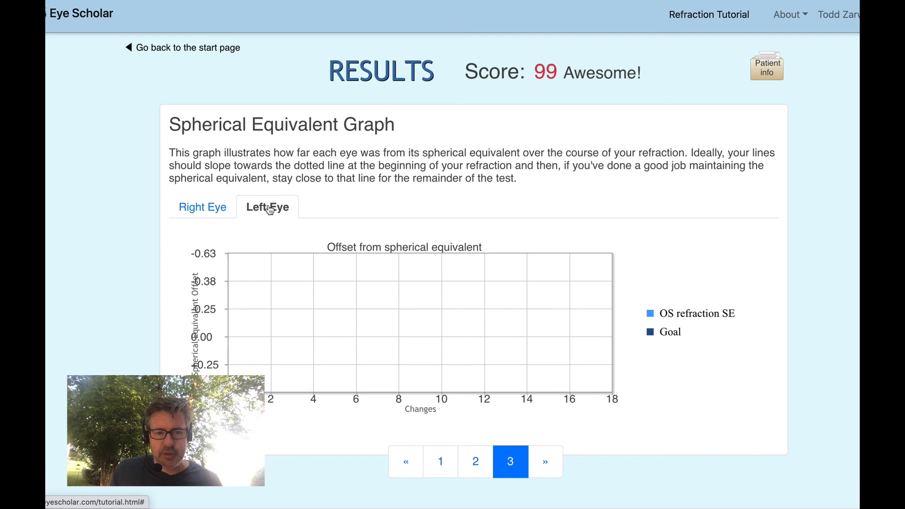
click(267, 206)
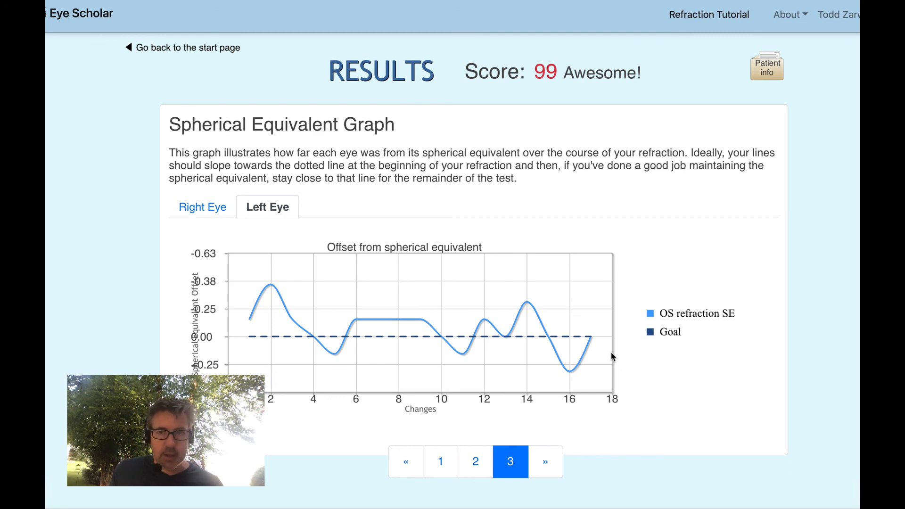
Open the patient info summary briefly and close it
click(766, 65)
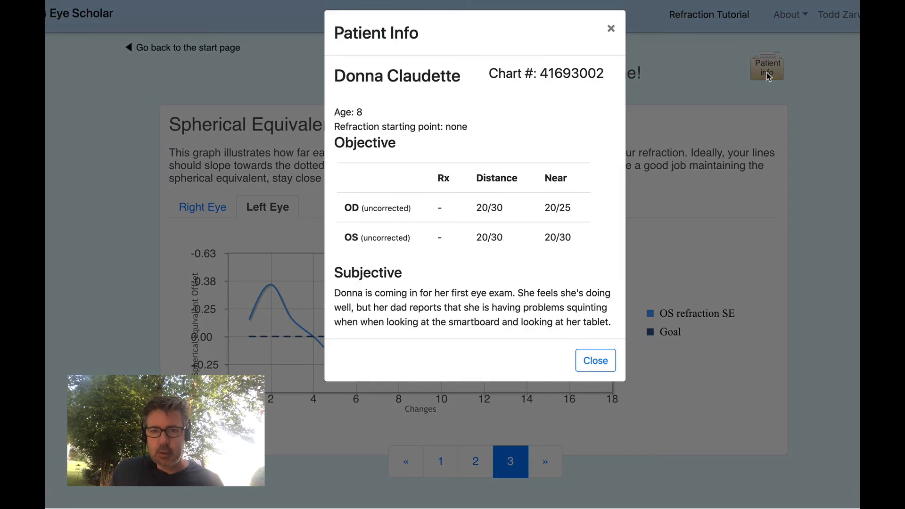
click(595, 360)
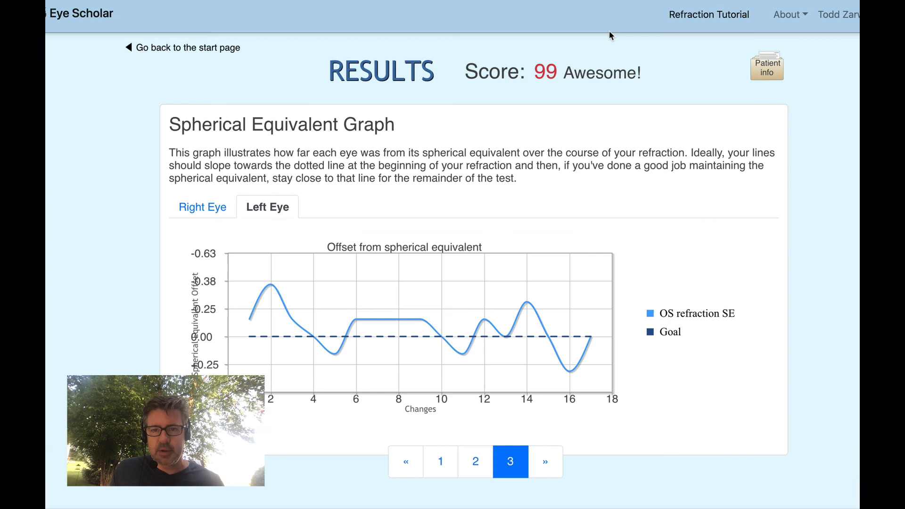